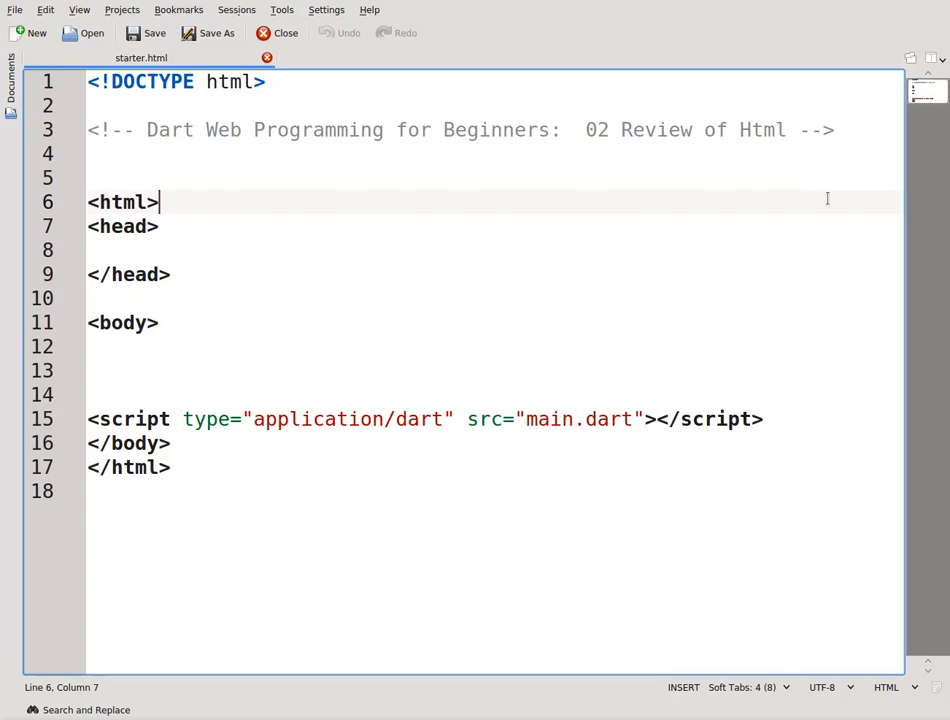
mouse_move(410, 225)
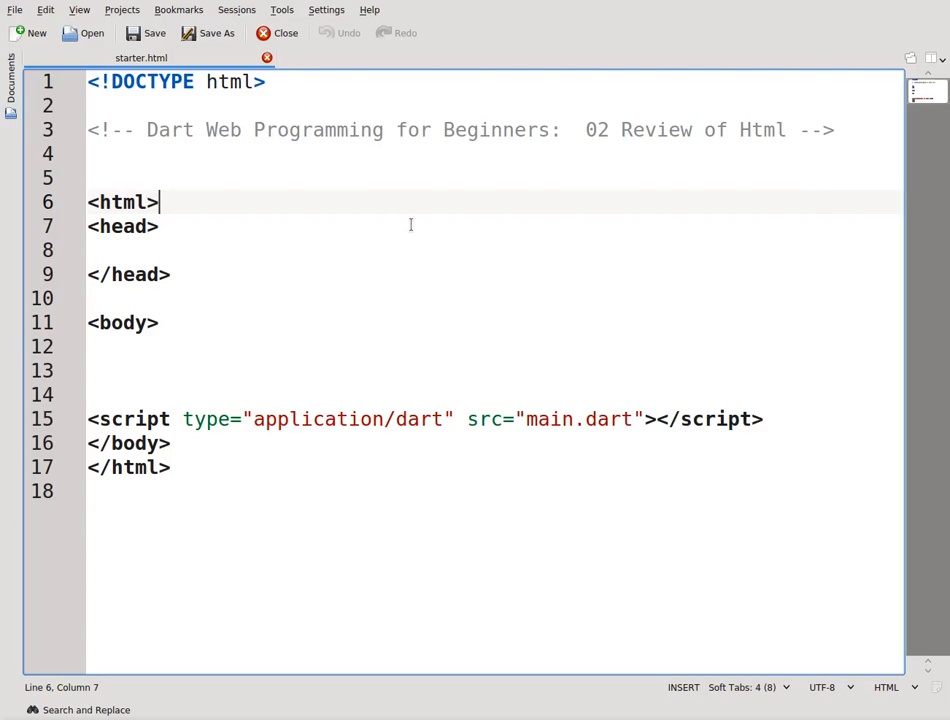
mouse_move(808, 158)
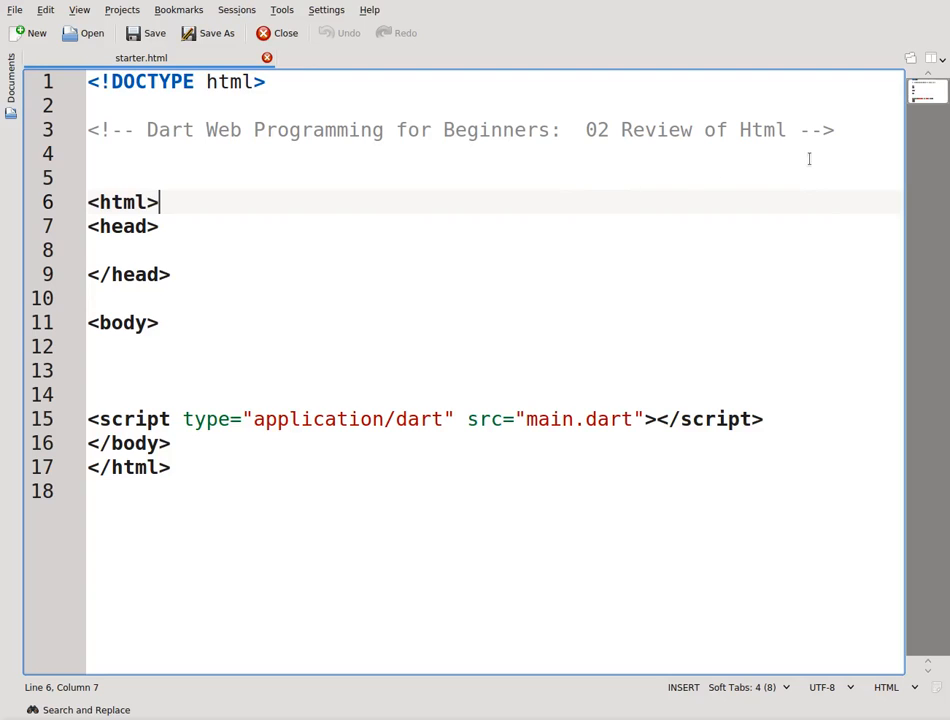
mouse_move(466, 264)
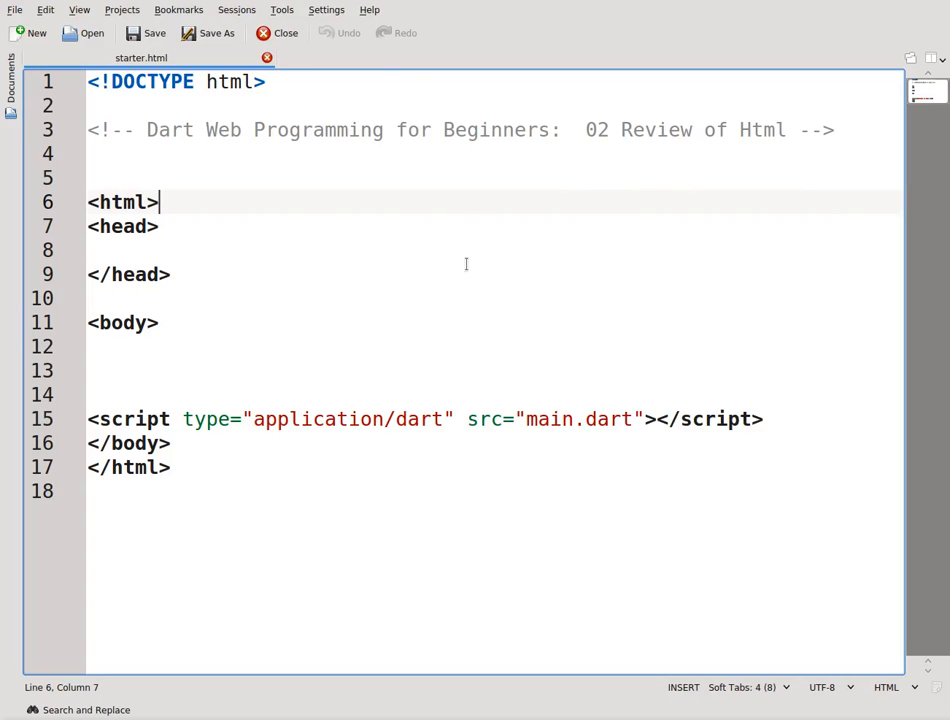
mouse_move(481, 278)
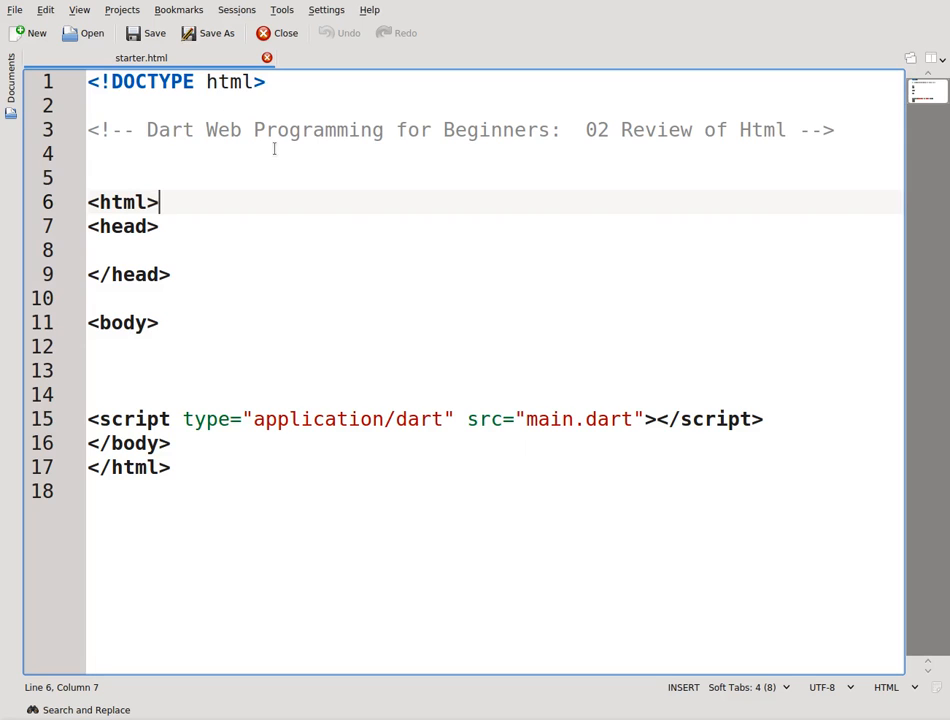
mouse_move(498, 430)
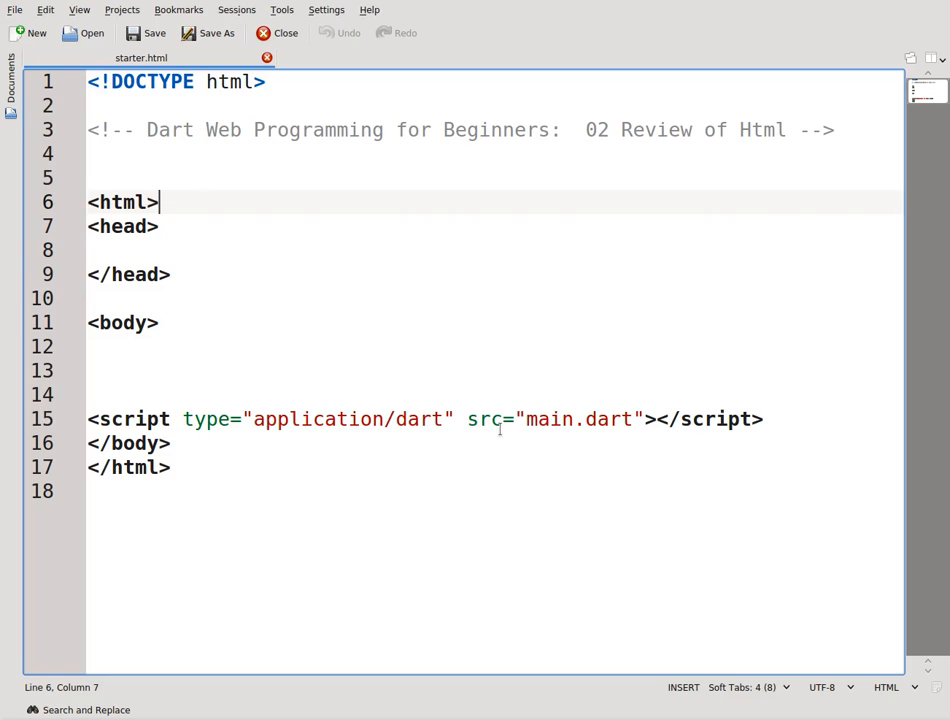
mouse_move(451, 267)
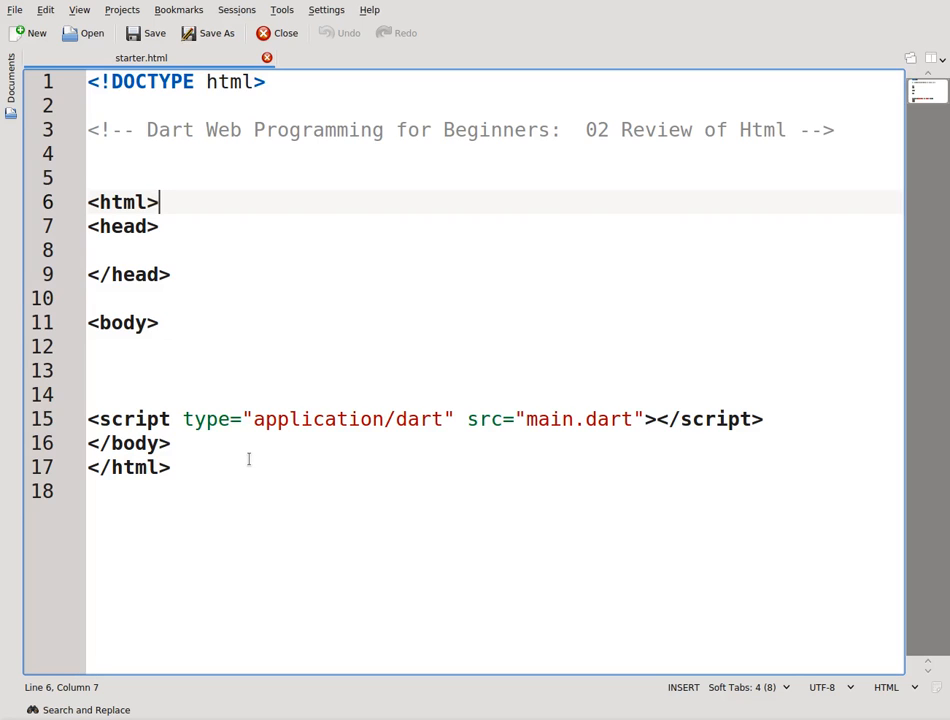
mouse_move(245, 324)
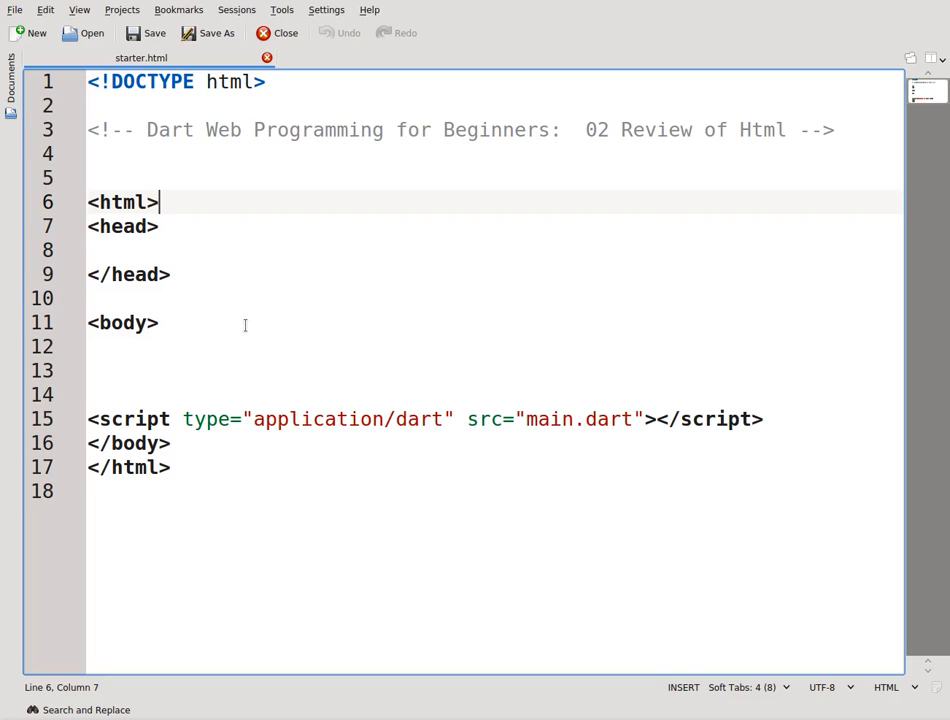
mouse_move(287, 253)
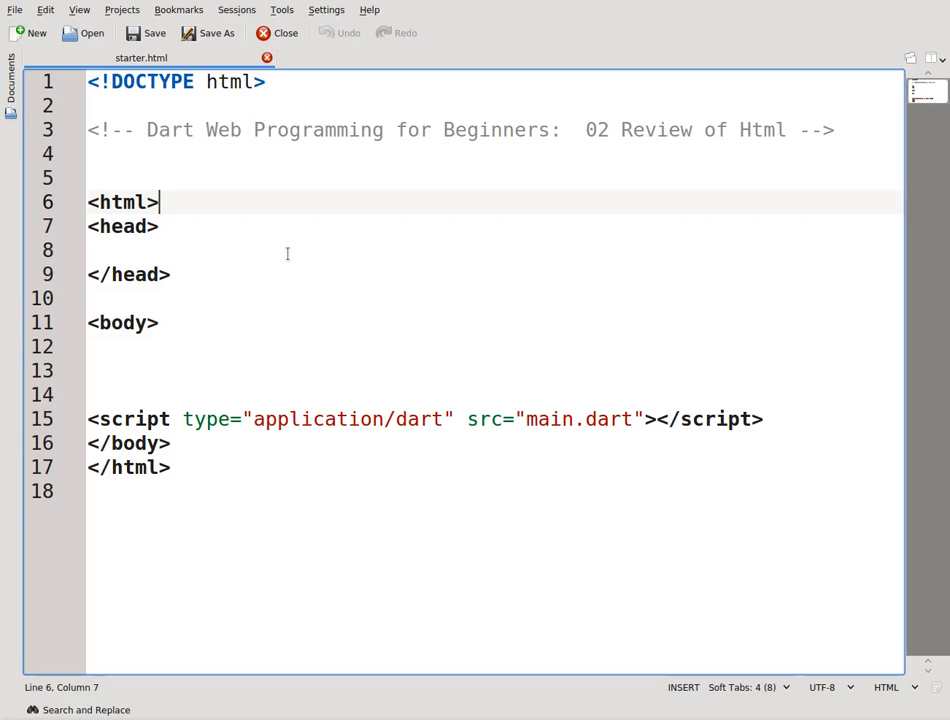
mouse_move(377, 310)
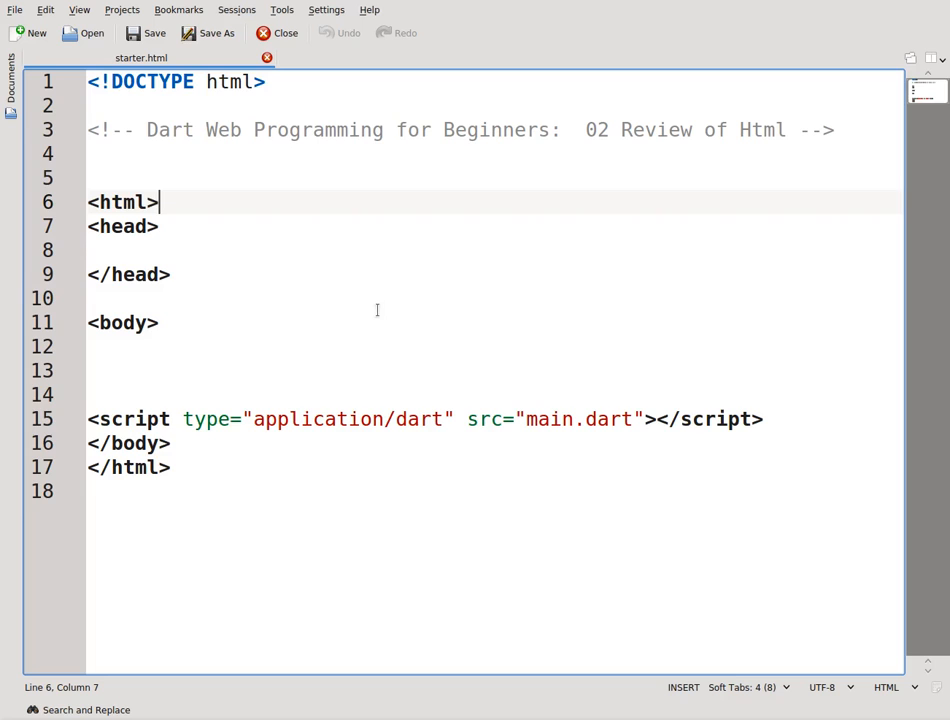
mouse_move(374, 312)
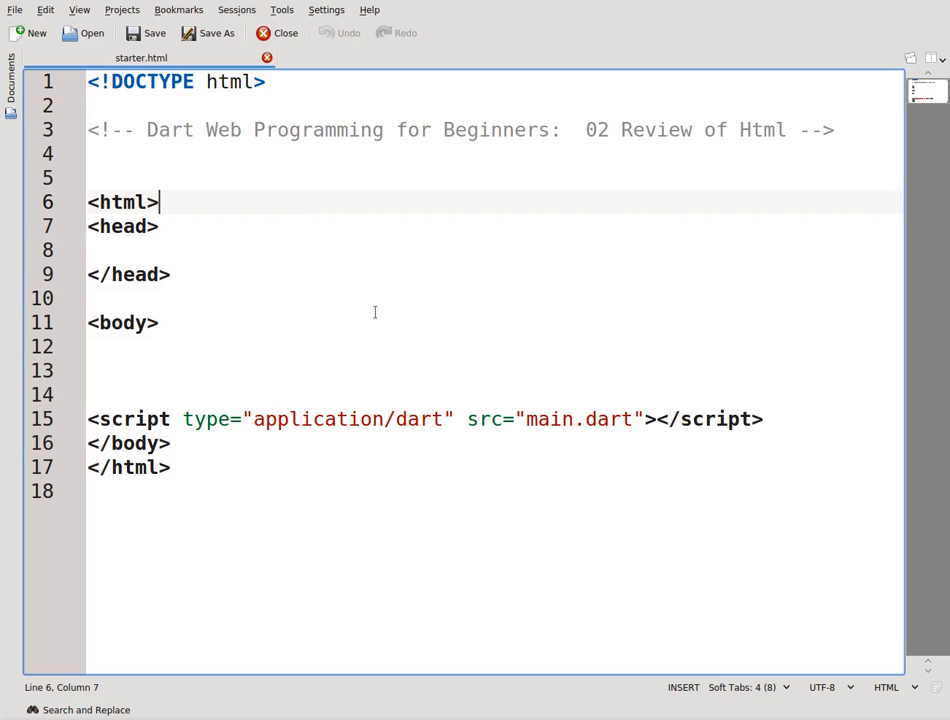
mouse_move(371, 302)
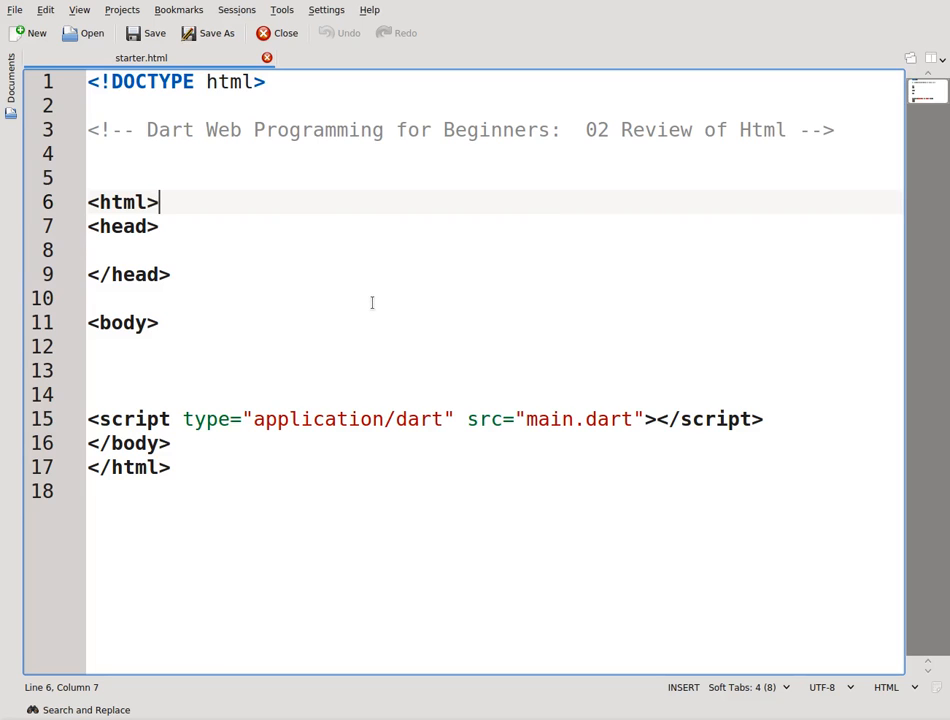
mouse_move(413, 320)
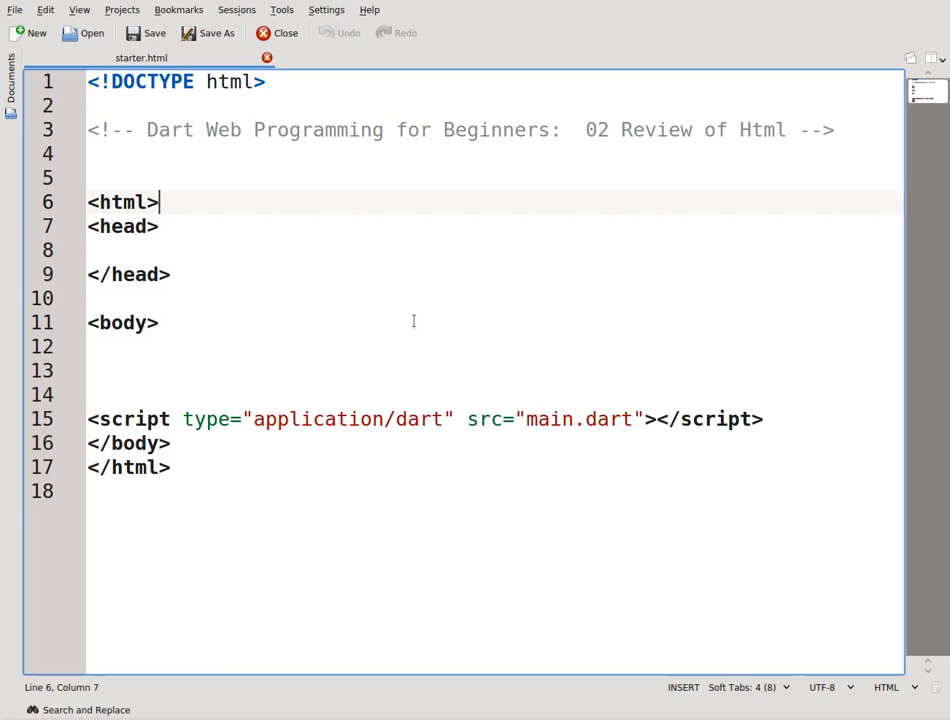
mouse_move(510, 333)
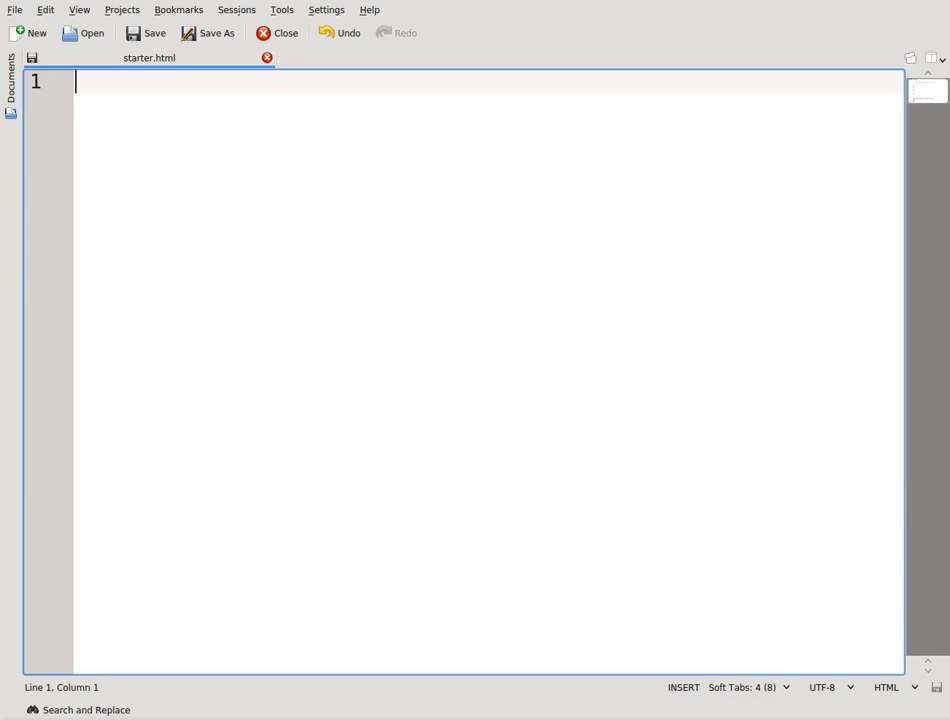
mouse_move(37, 7)
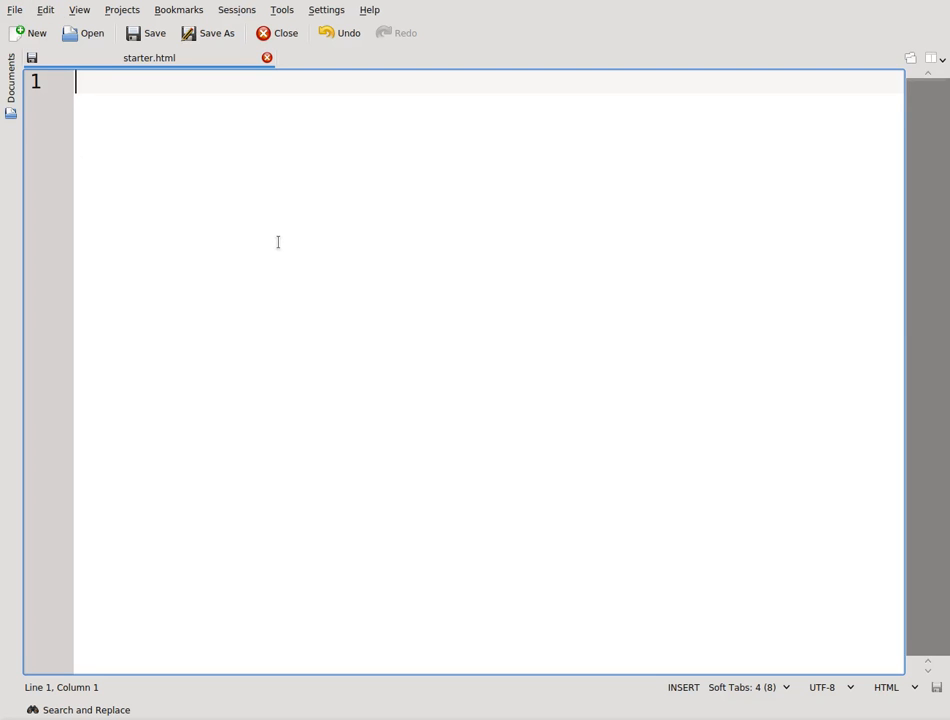
mouse_move(553, 528)
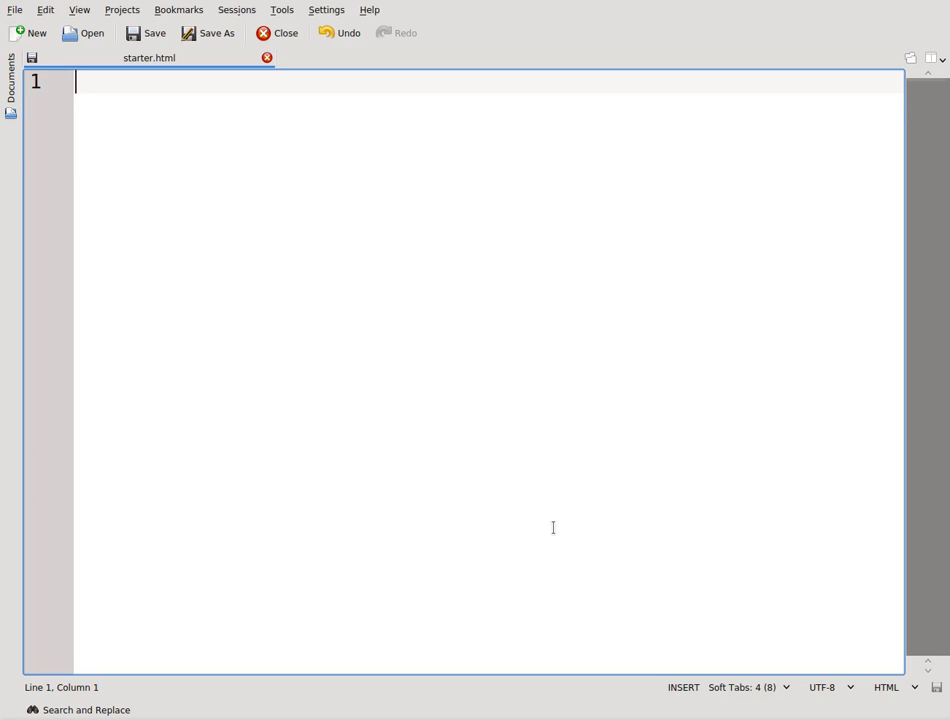
mouse_move(550, 525)
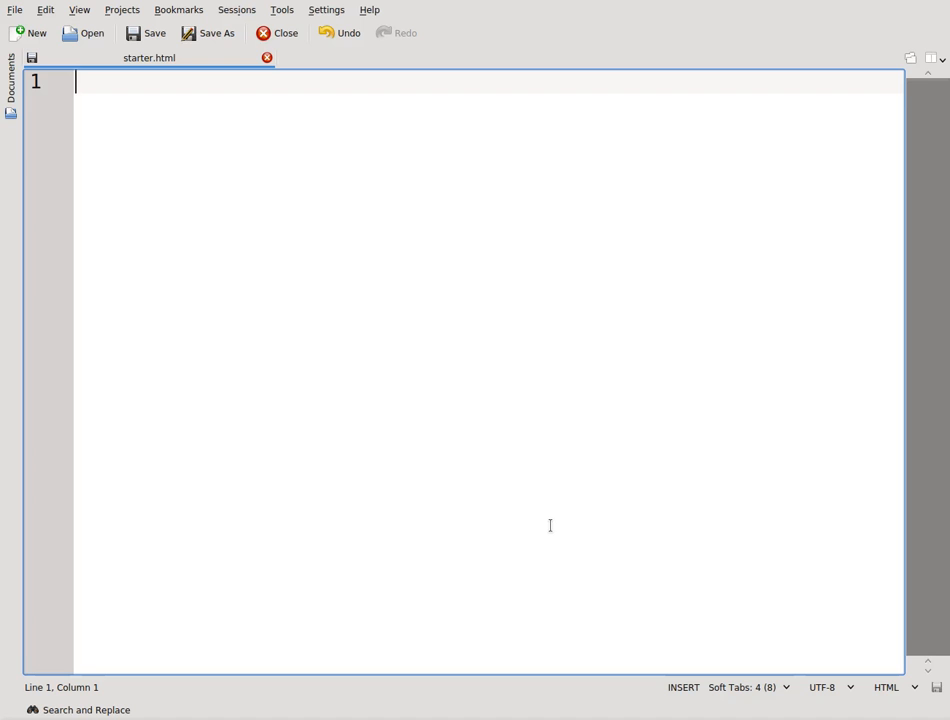
mouse_move(548, 530)
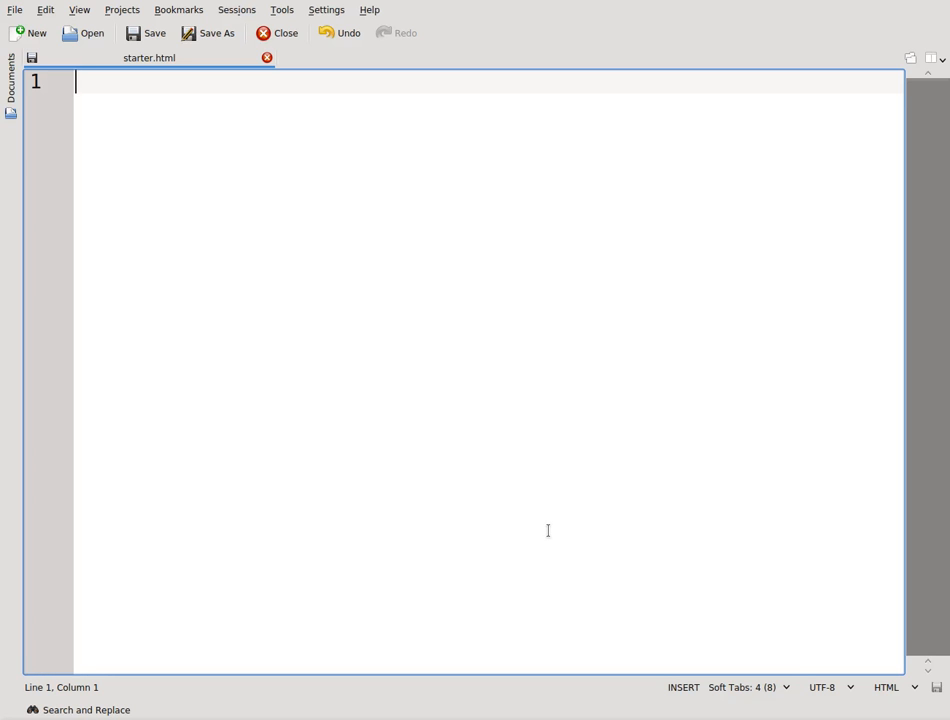
mouse_move(432, 420)
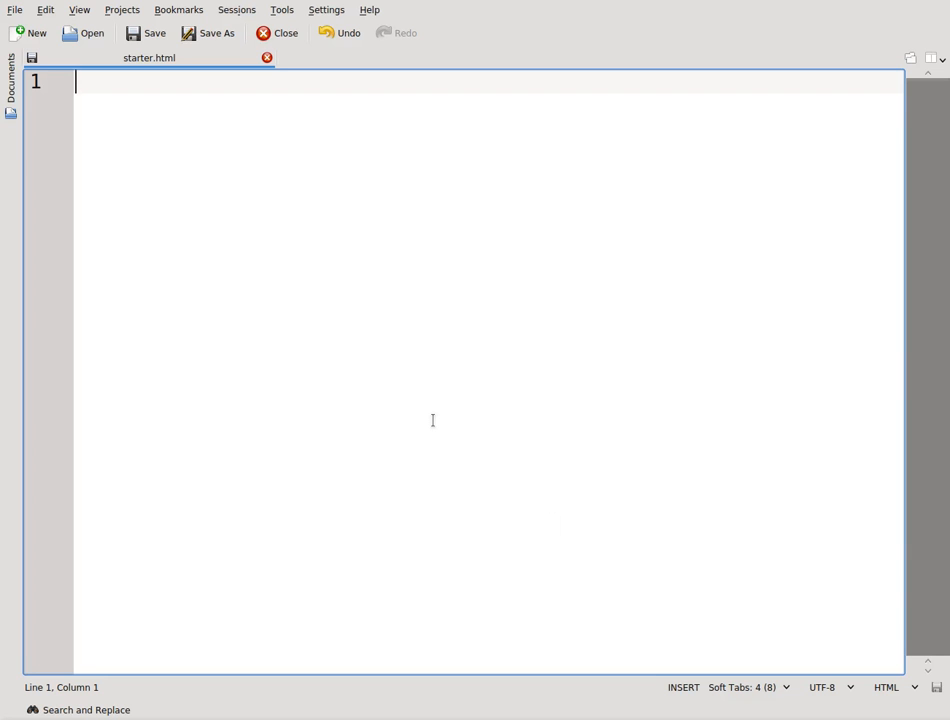
mouse_move(398, 354)
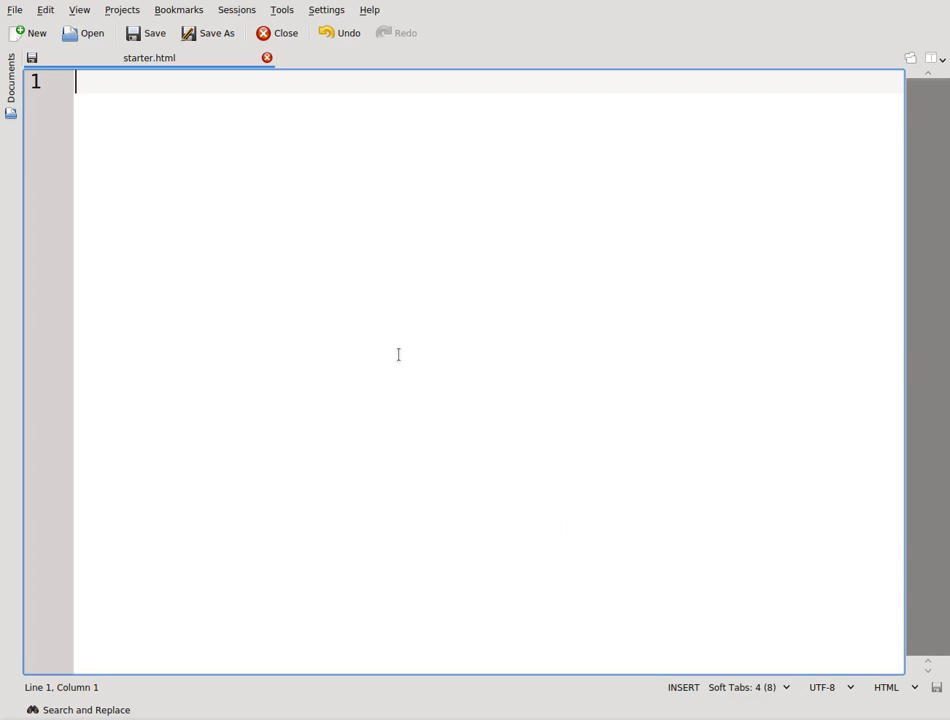
Enter the placeholder word node on the first line of starter.html
type("node")
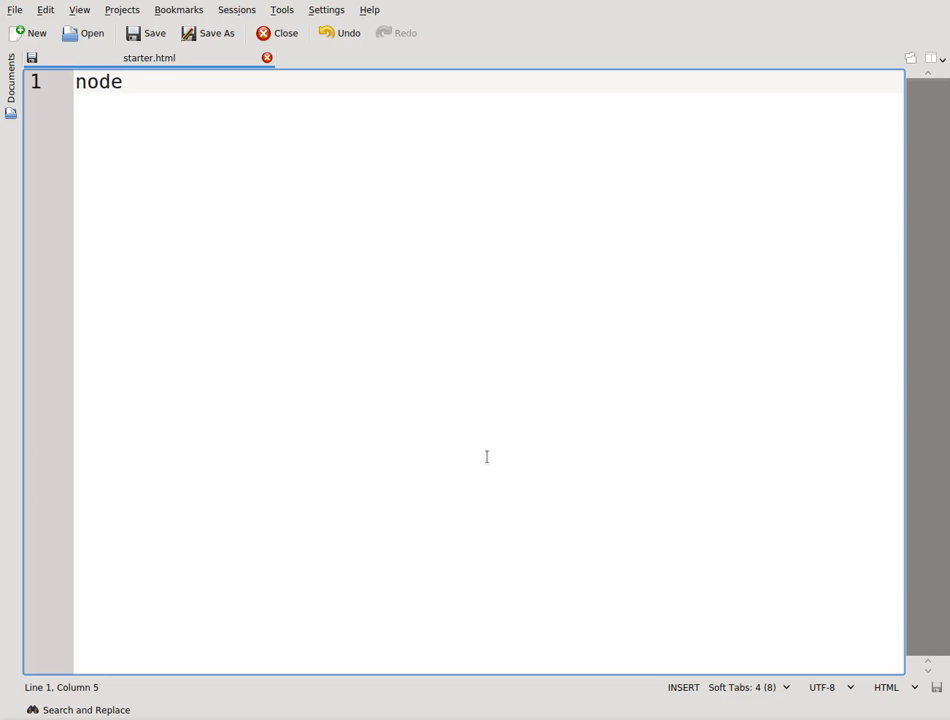
mouse_move(440, 305)
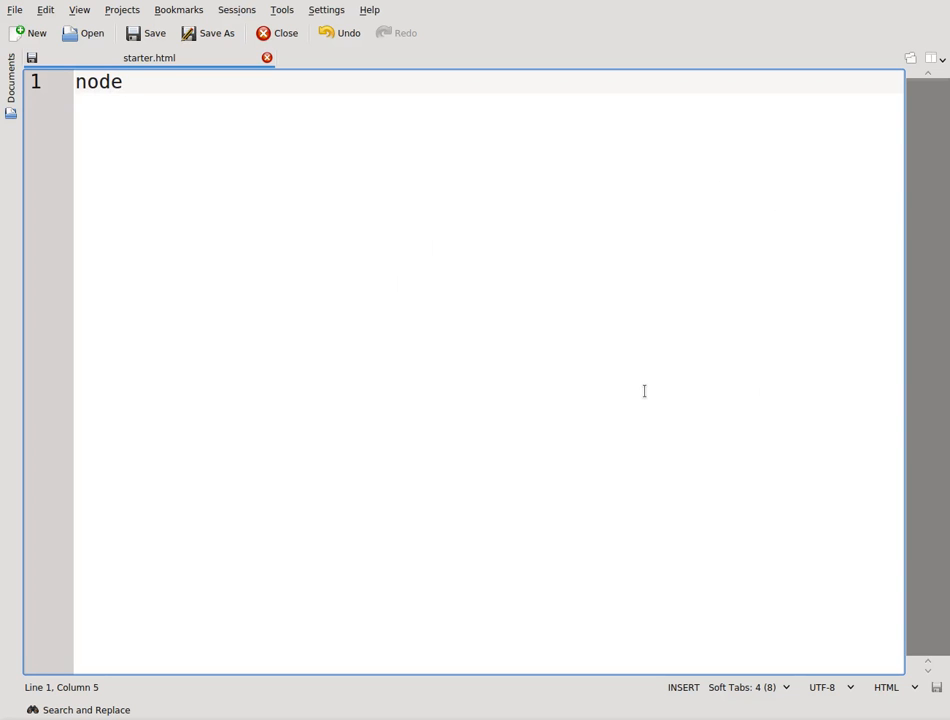
mouse_move(467, 246)
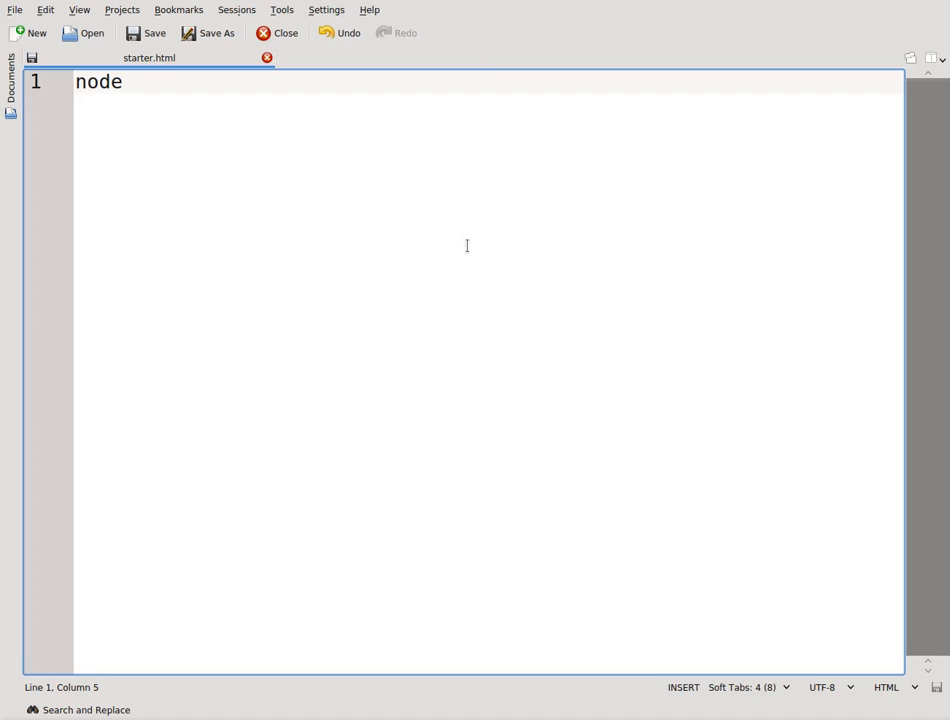
mouse_move(543, 308)
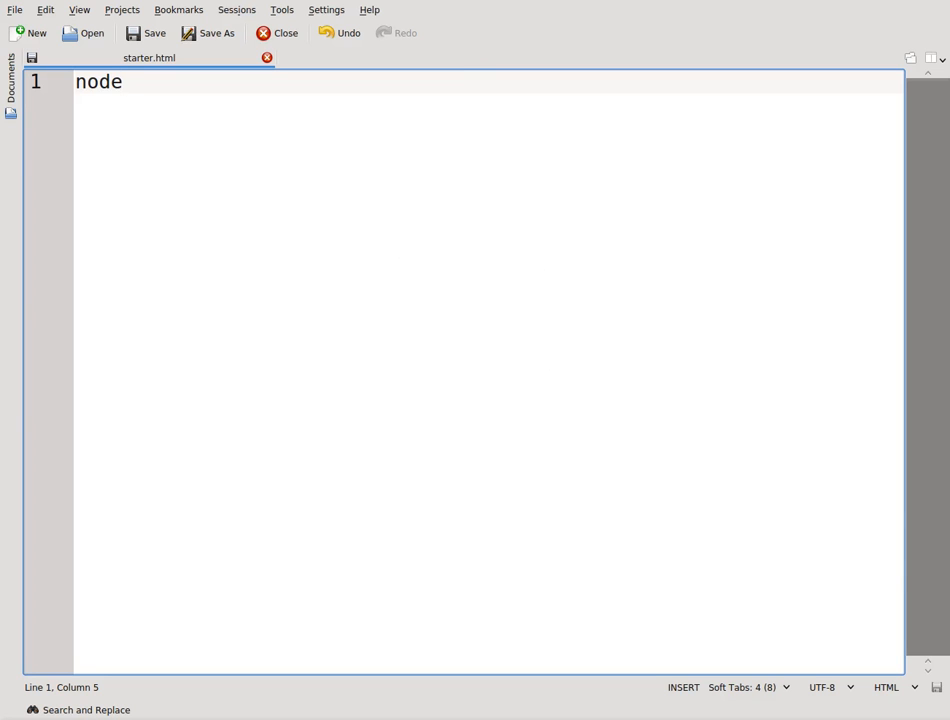
mouse_move(562, 238)
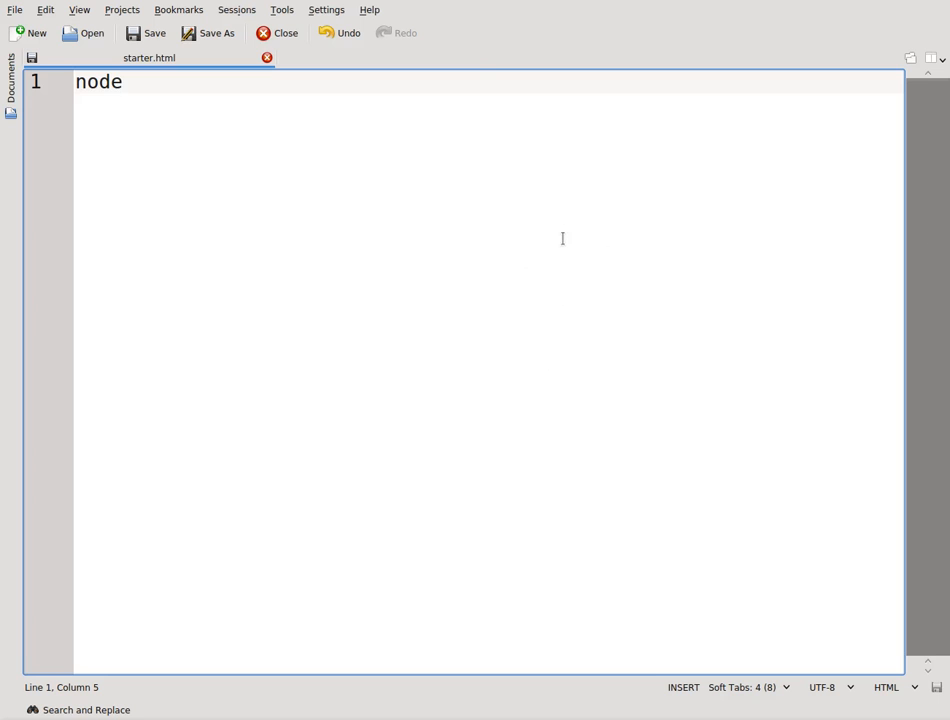
mouse_move(557, 231)
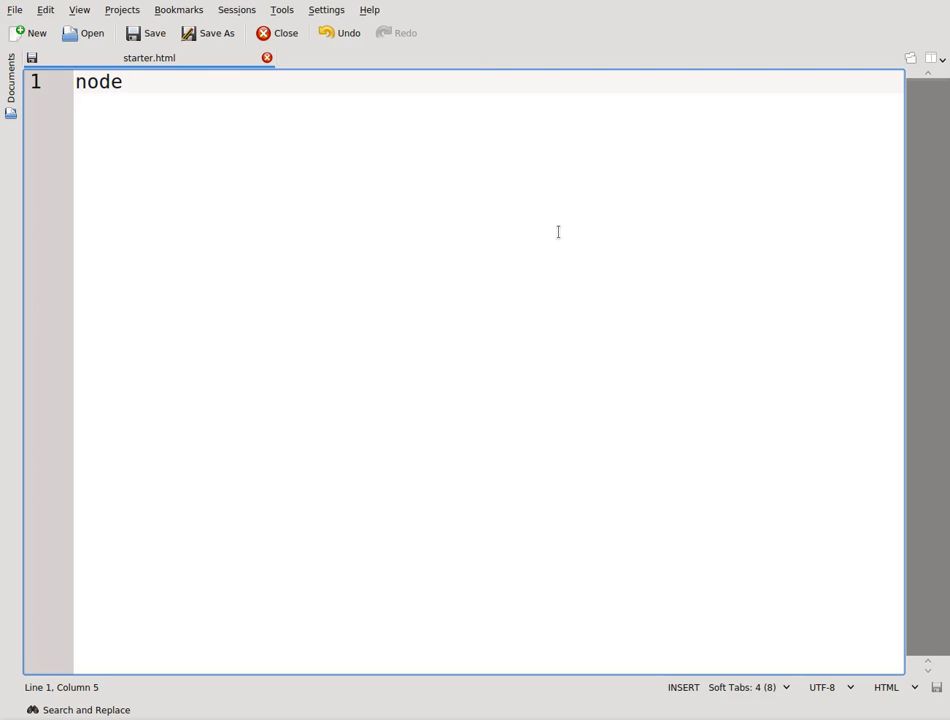
mouse_move(422, 472)
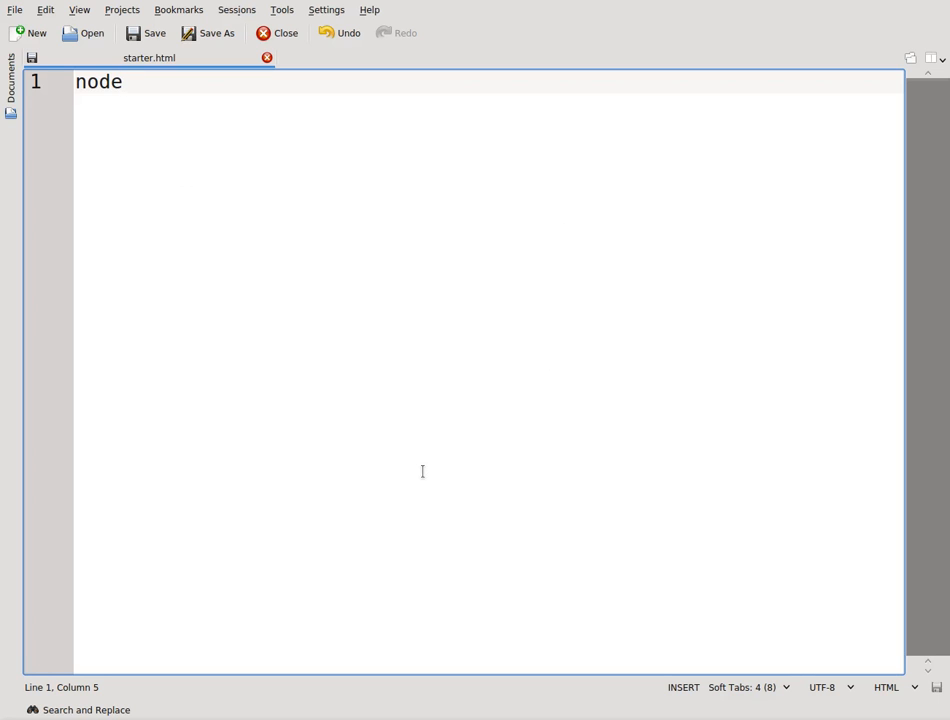
mouse_move(378, 350)
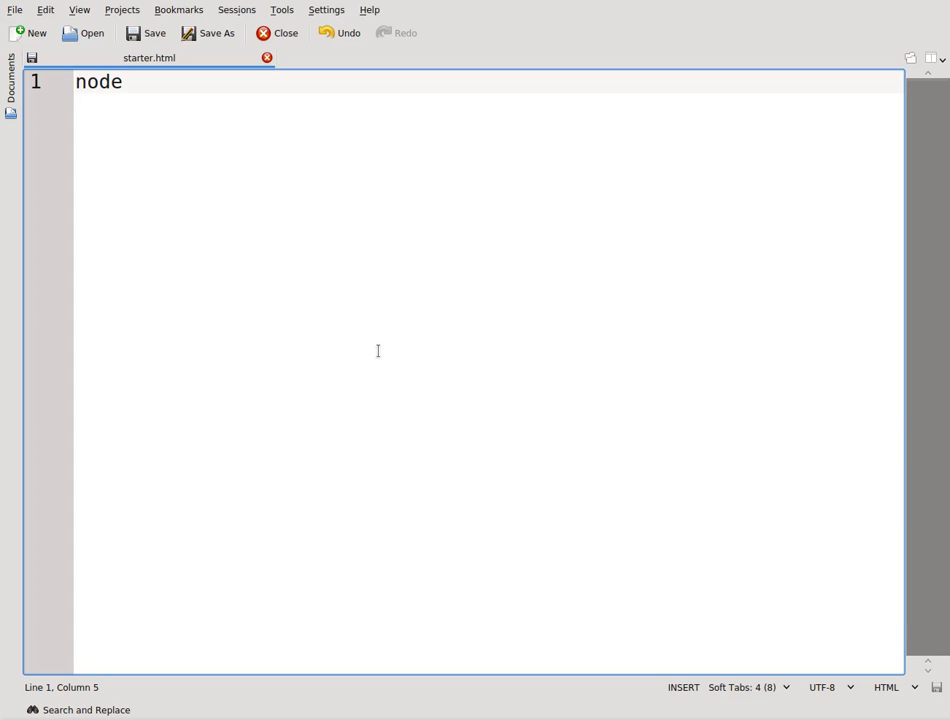
Replace the placeholder node with the HTML5 skeleton and add a <!-- html 5 --> comment under the doctype
double_click(92, 84)
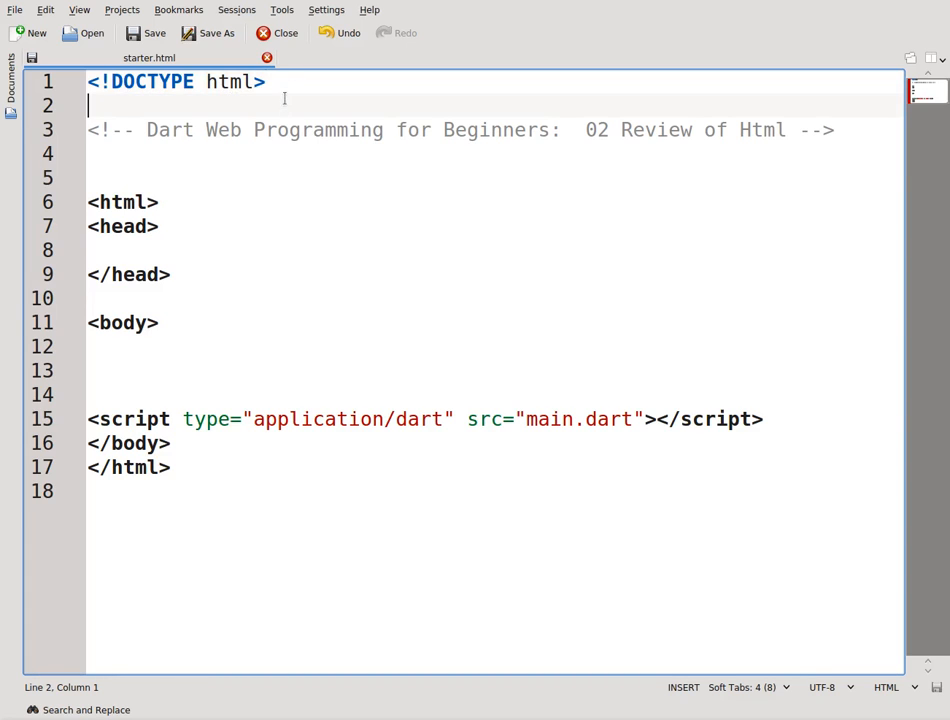
type("<!")
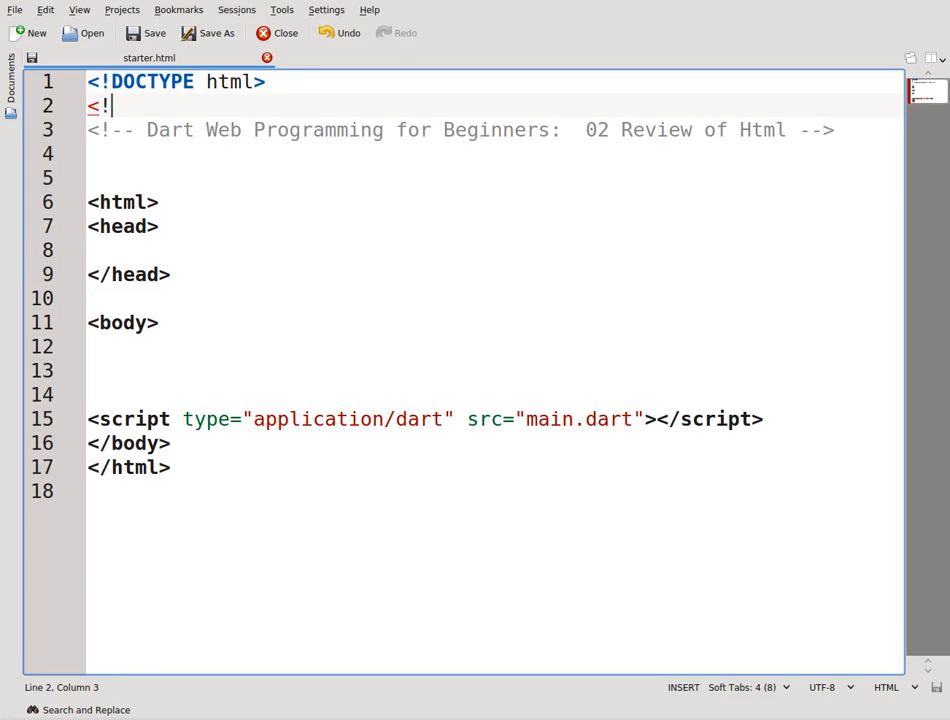
type("--")
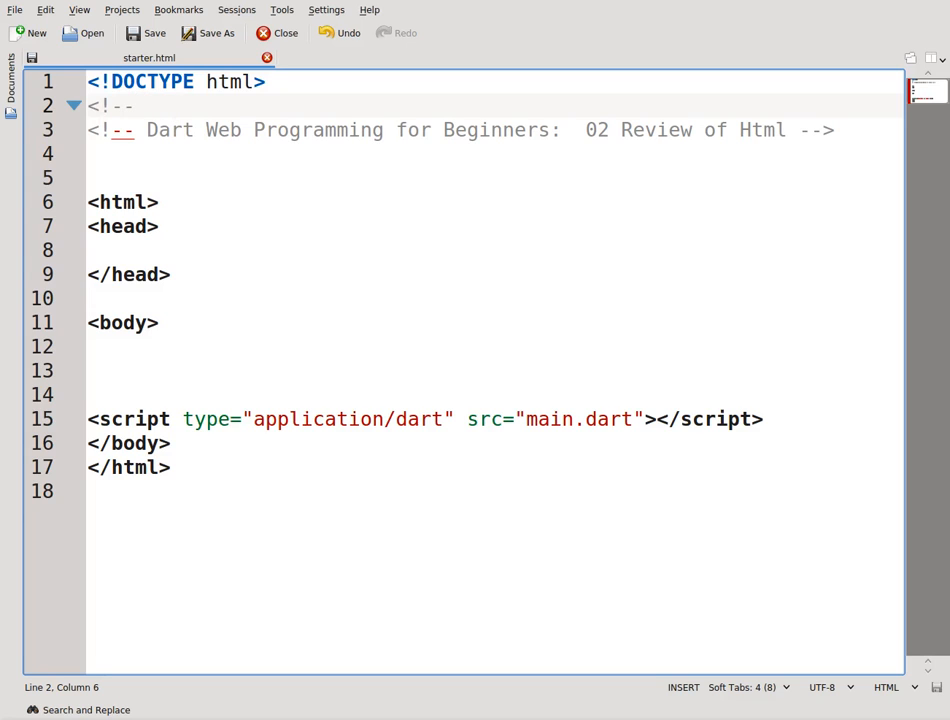
type("html")
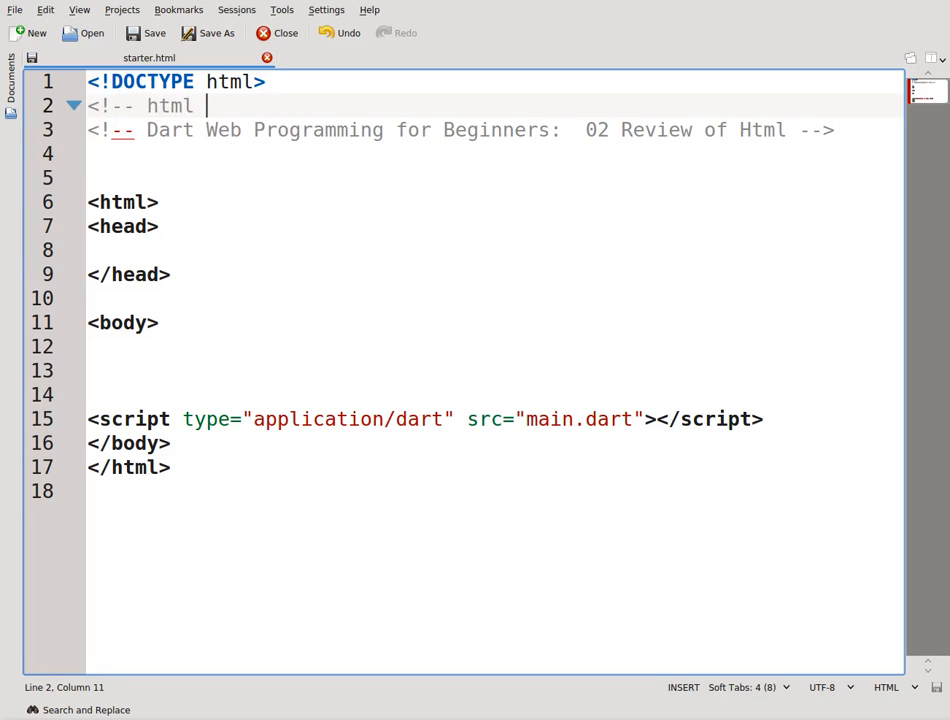
type("5-->")
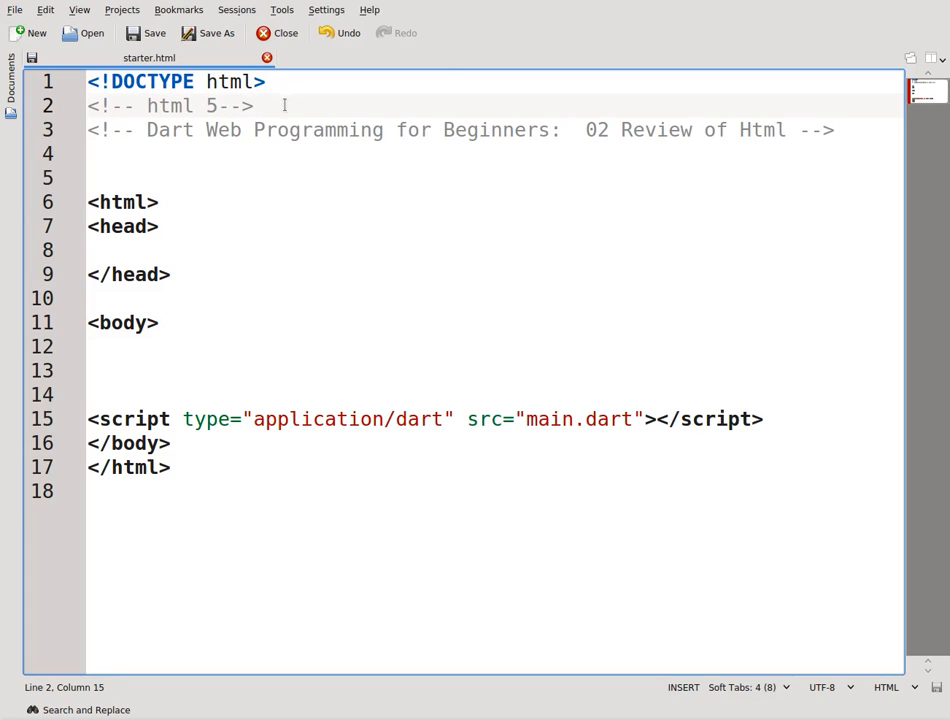
mouse_move(278, 104)
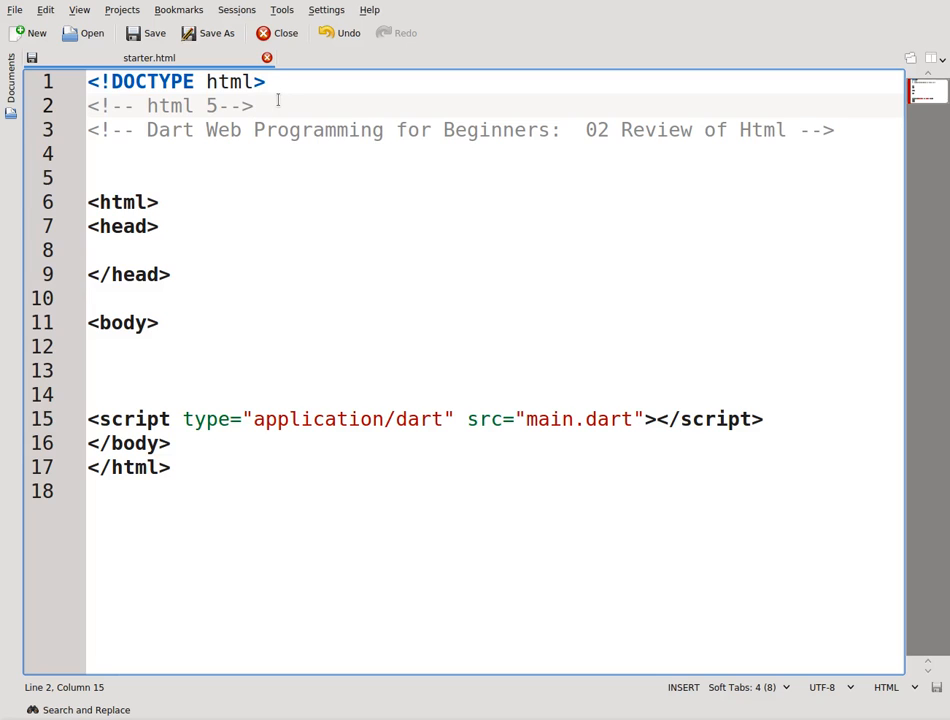
mouse_move(80, 90)
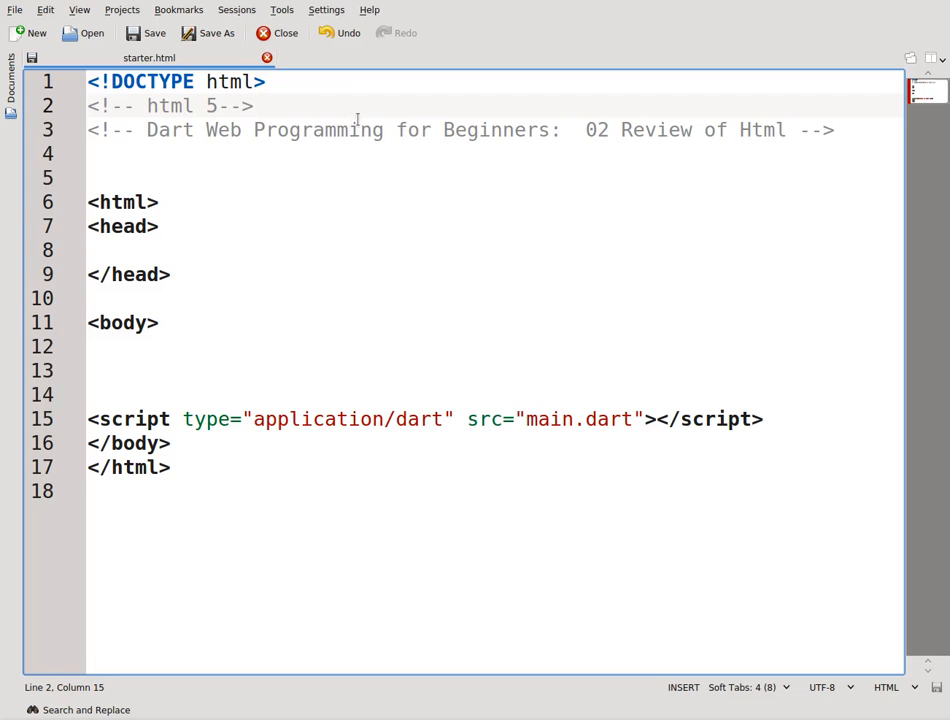
mouse_move(195, 218)
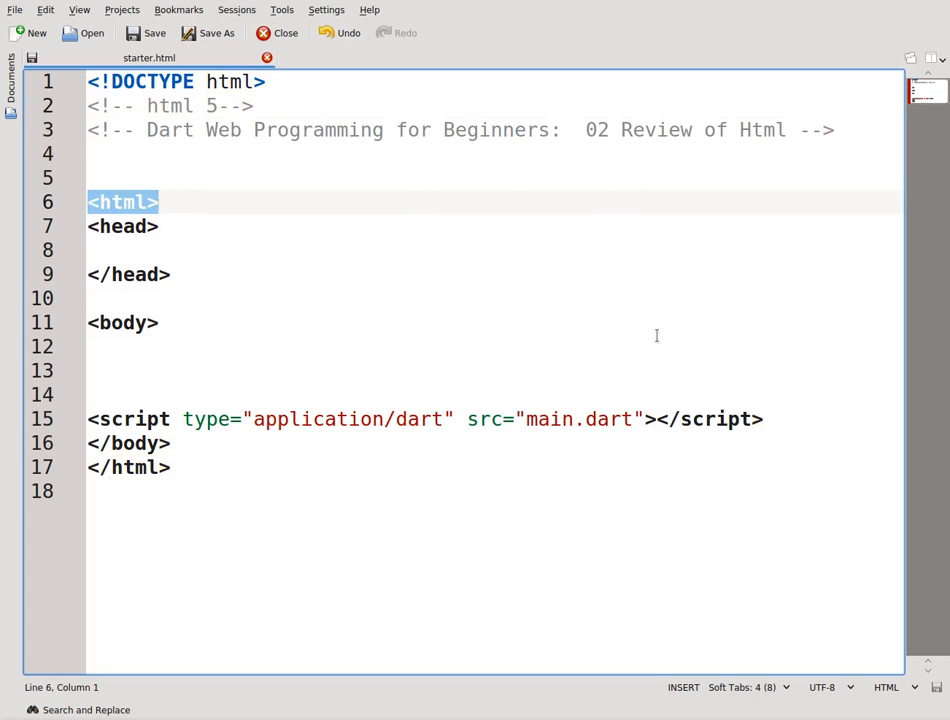
mouse_move(522, 255)
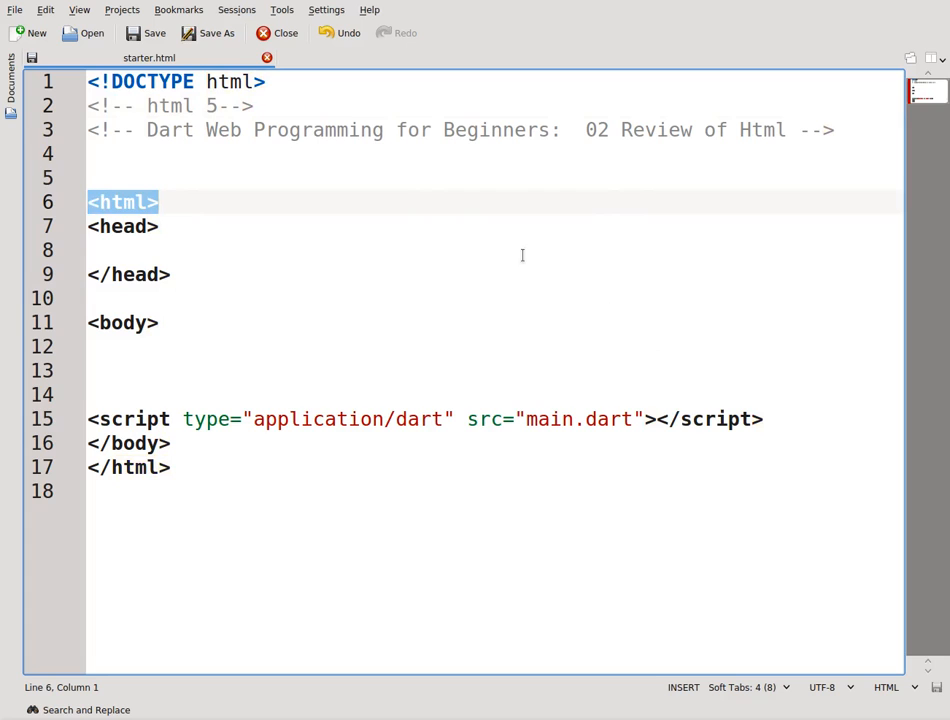
mouse_move(516, 242)
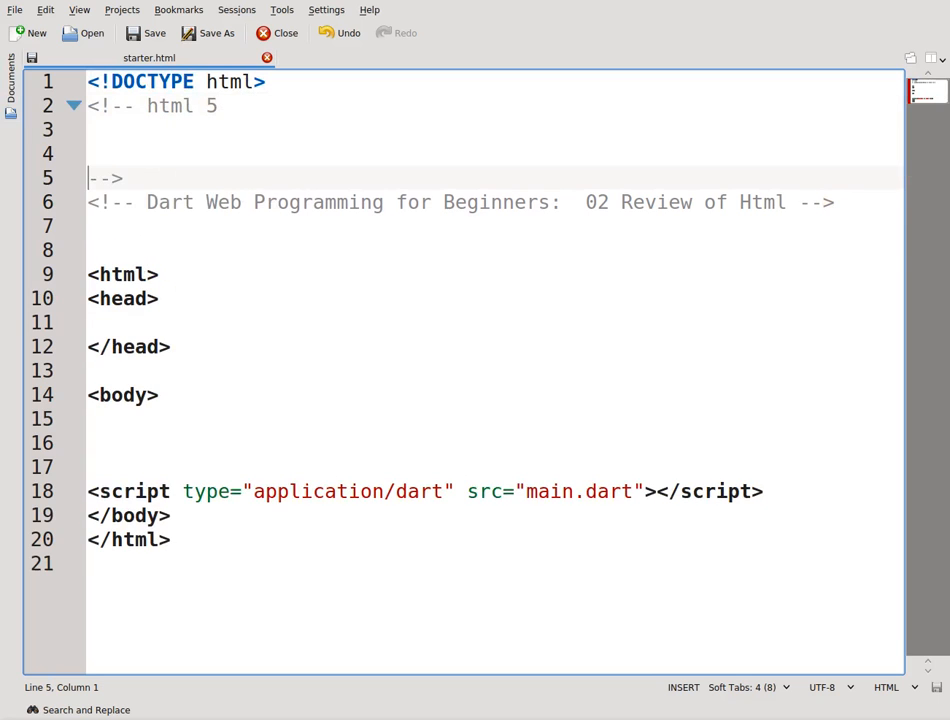
type("/")
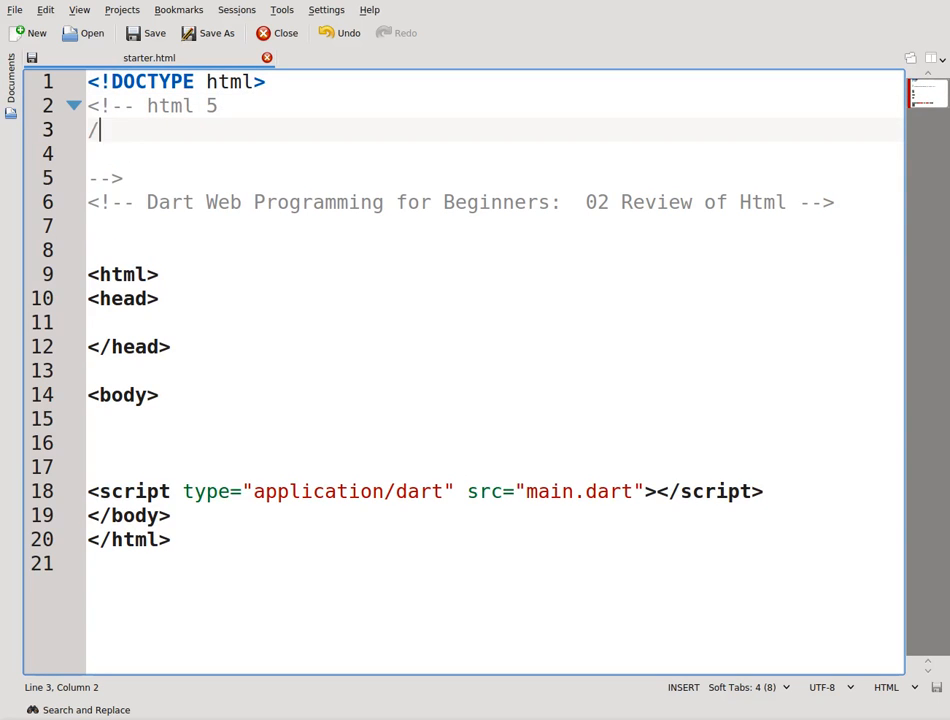
type("//")
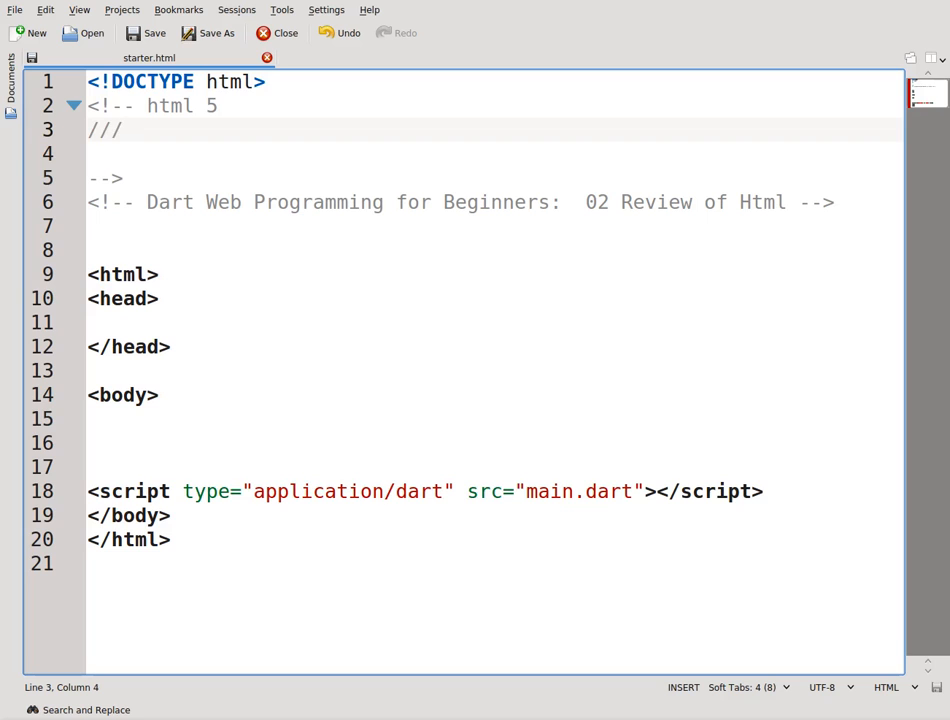
key("BackSpace")
type(" -->")
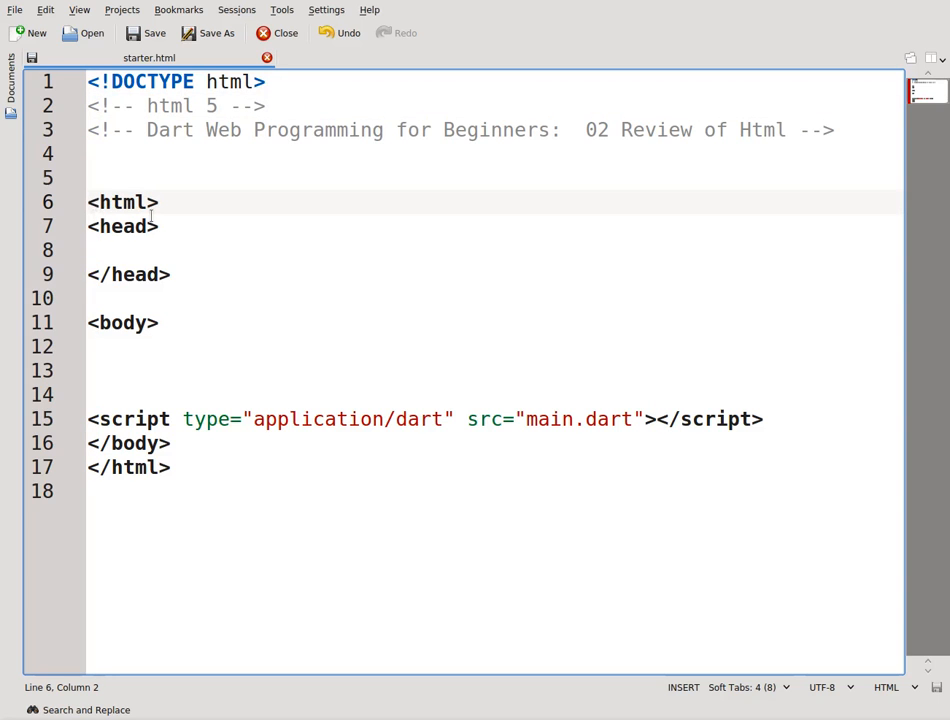
Break the html 5 comment so a second line reading tag precedes the closing -->
double_click(122, 202)
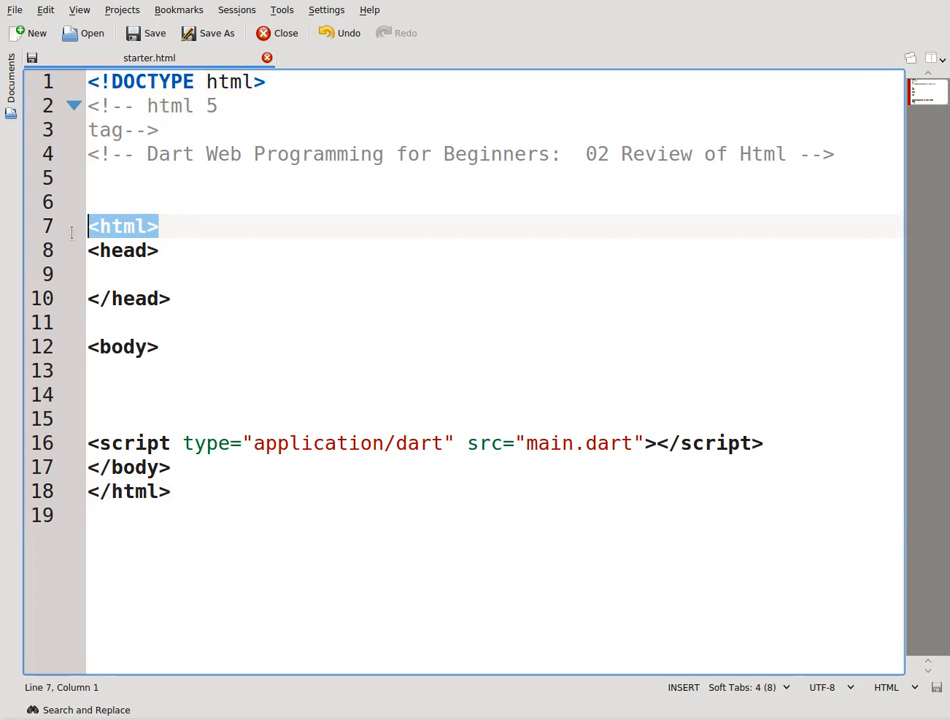
left_click(135, 226)
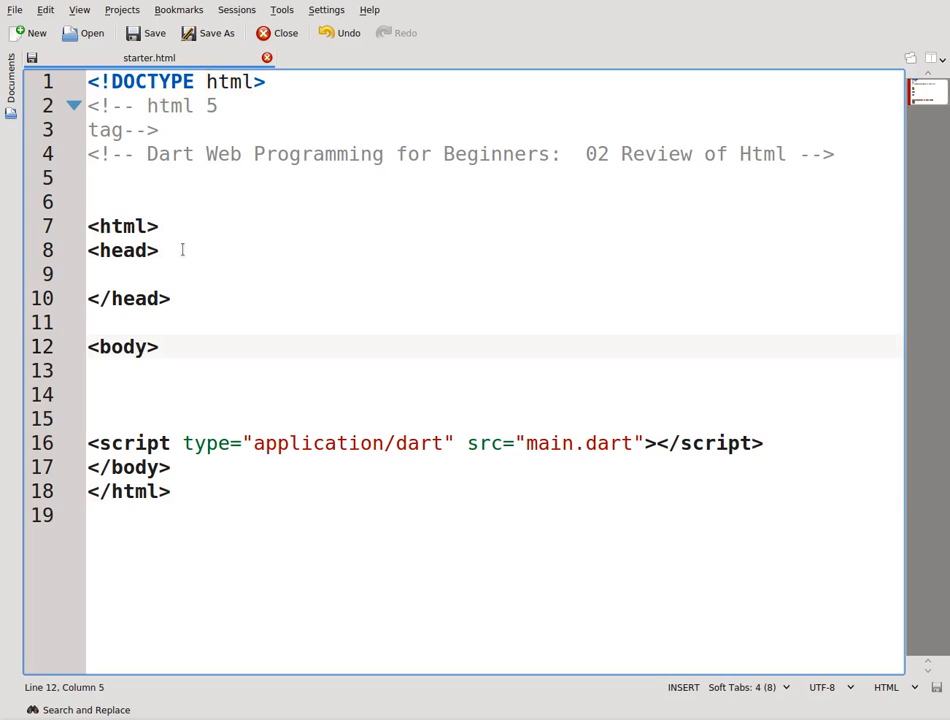
left_click(172, 250)
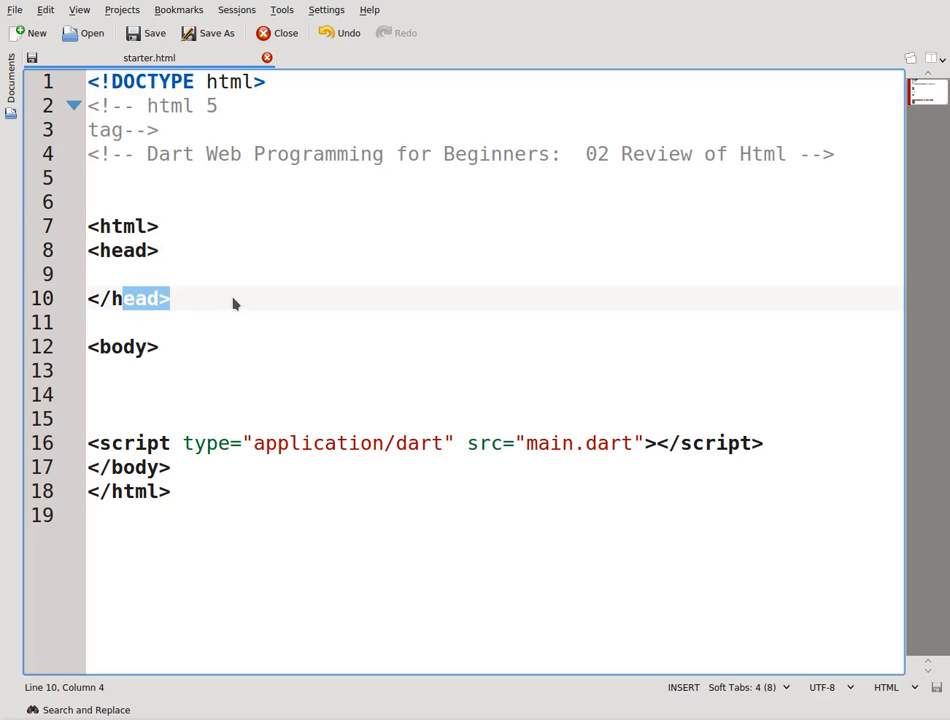
mouse_move(380, 281)
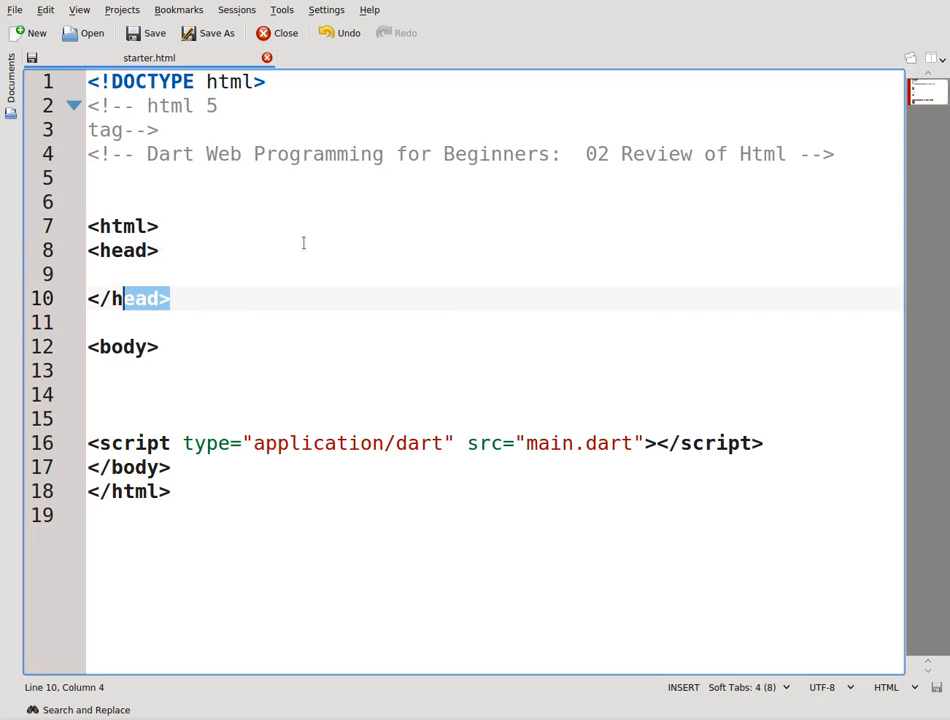
mouse_move(134, 553)
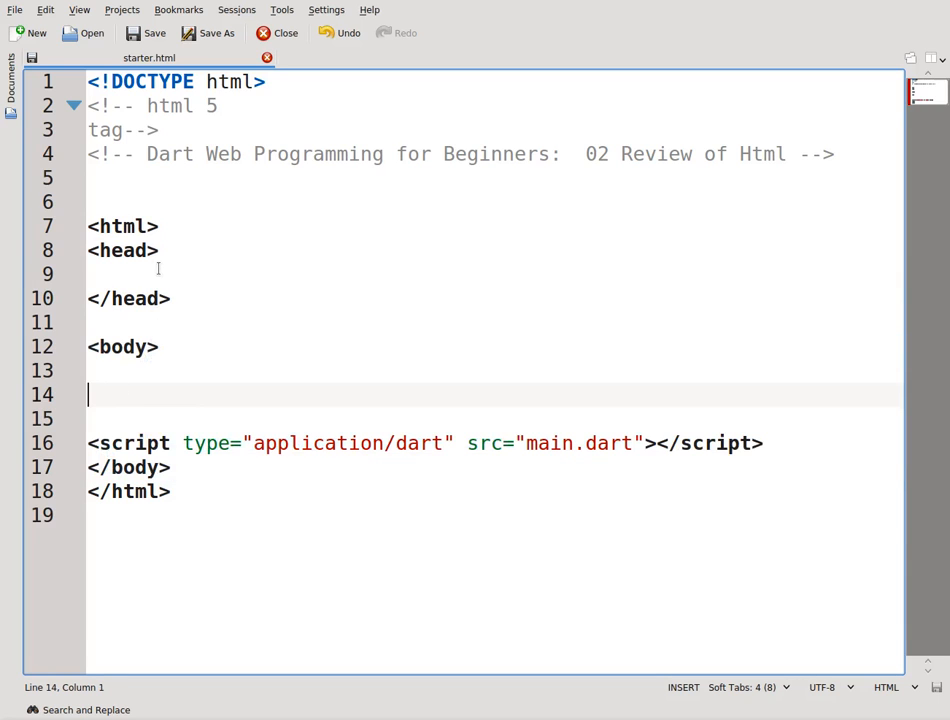
left_click(110, 273)
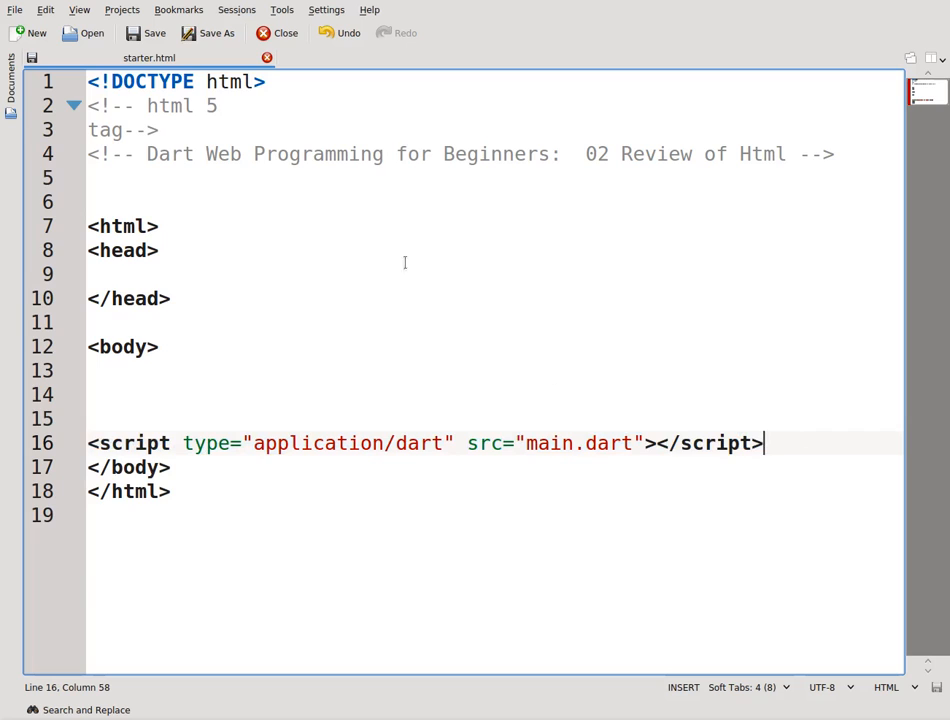
mouse_move(205, 389)
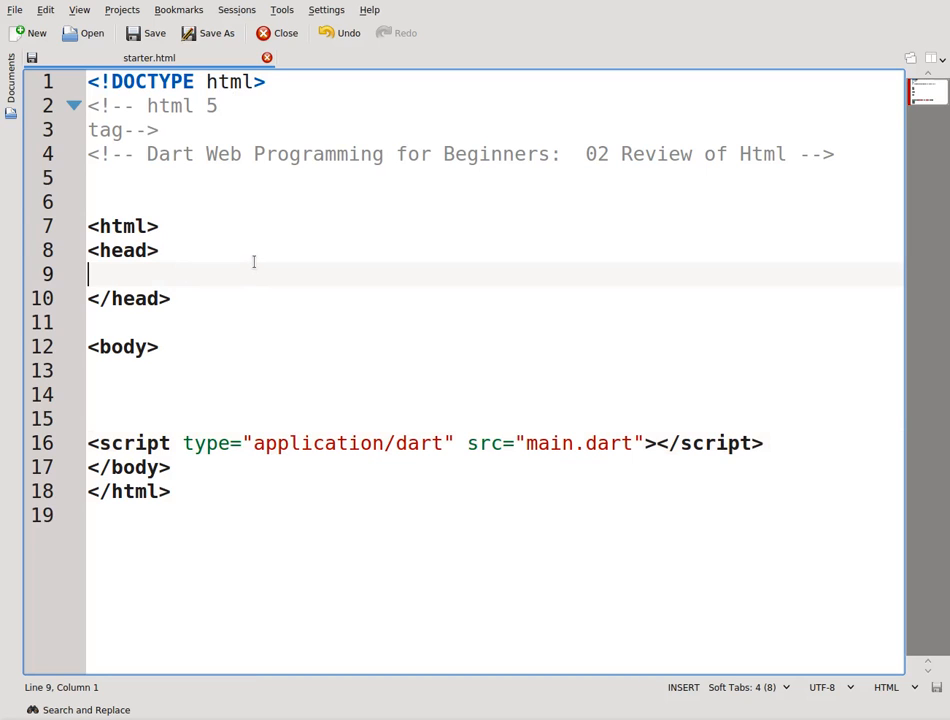
mouse_move(229, 502)
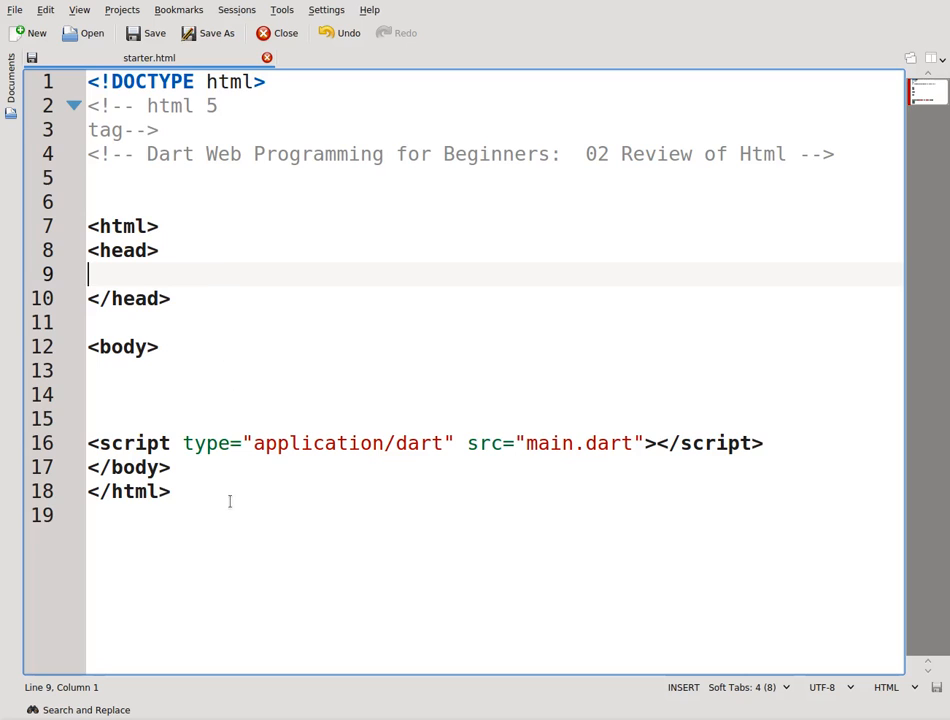
mouse_move(207, 534)
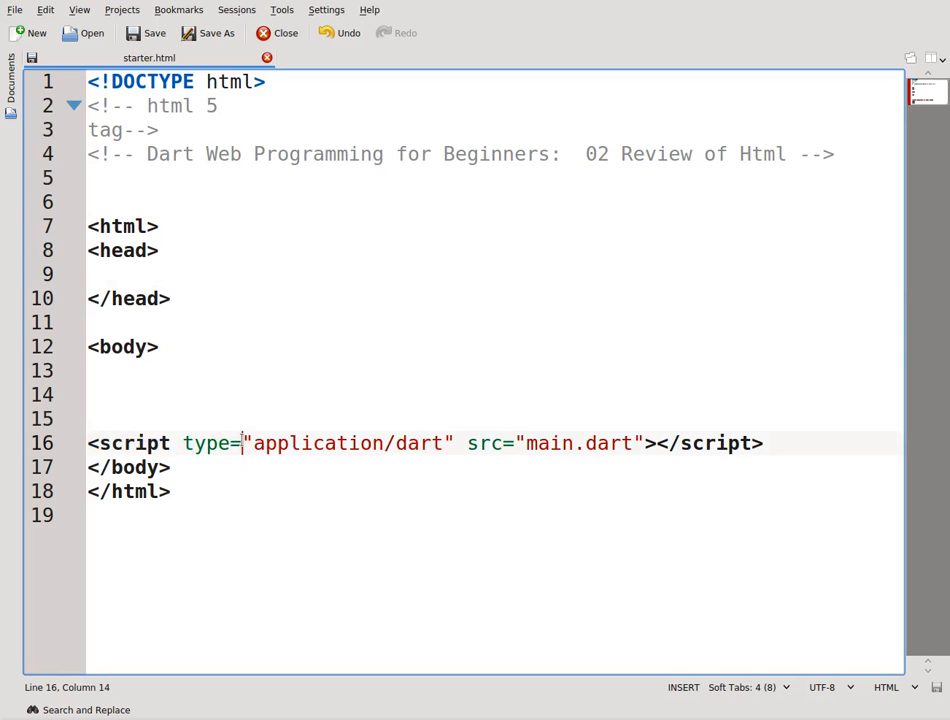
left_click_drag(248, 443, 452, 443)
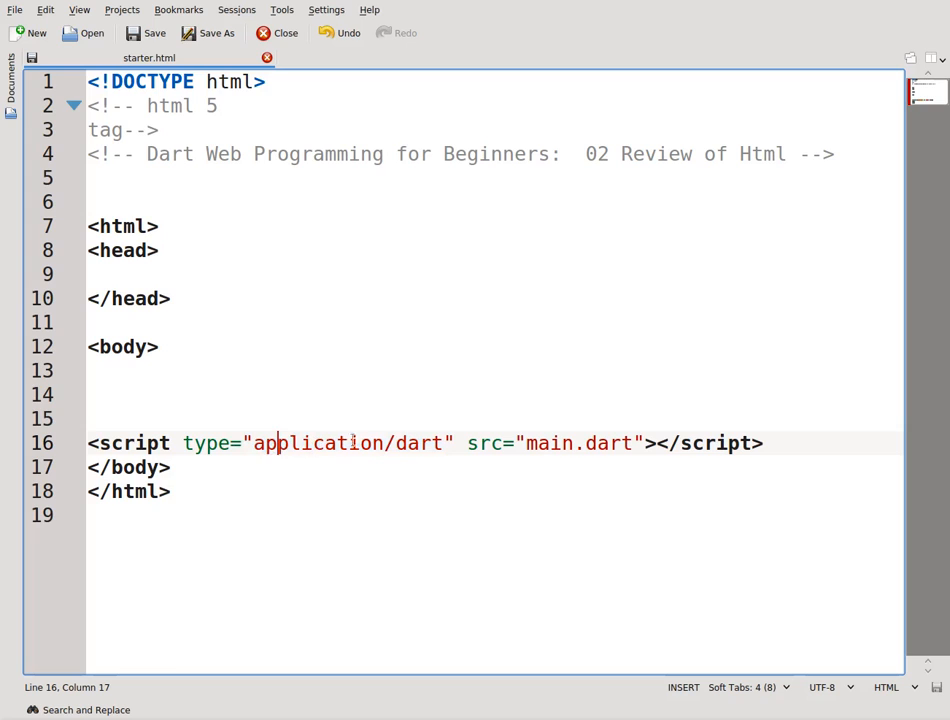
mouse_move(505, 443)
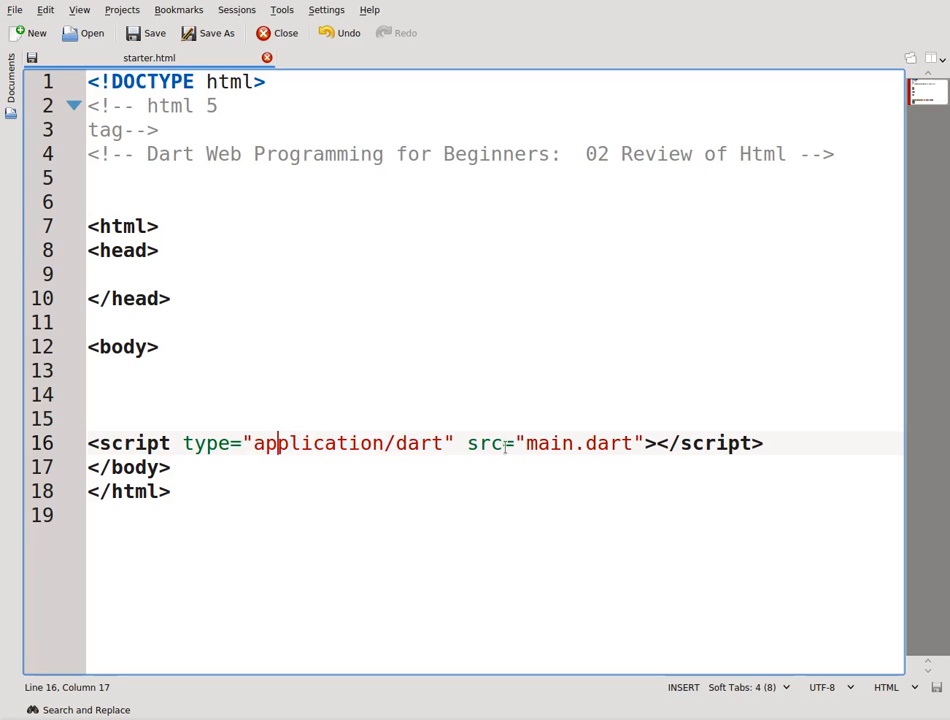
double_click(479, 443)
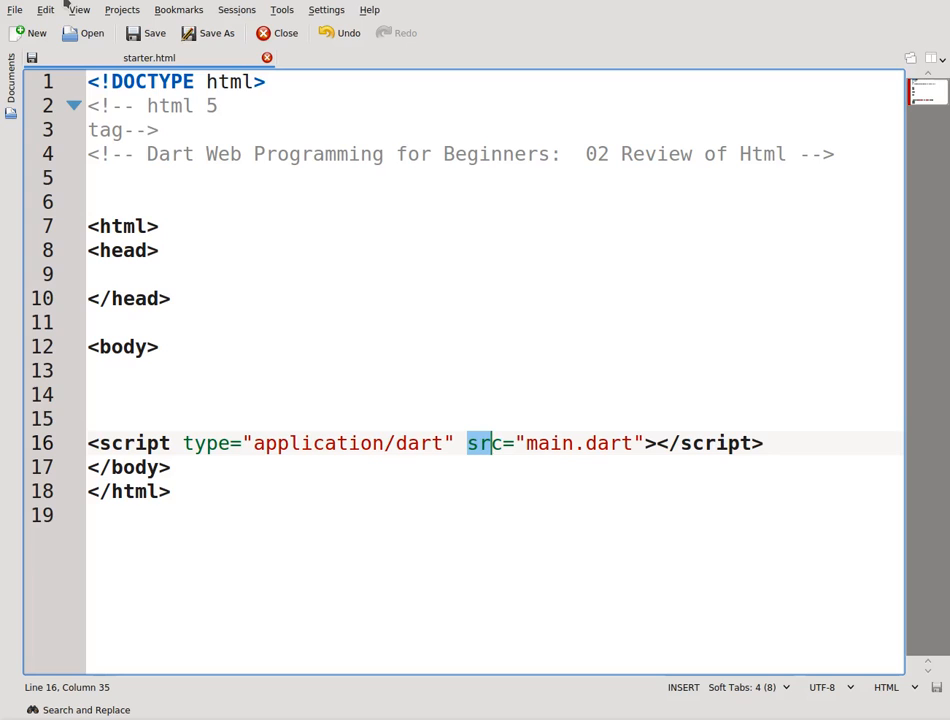
double_click(550, 443)
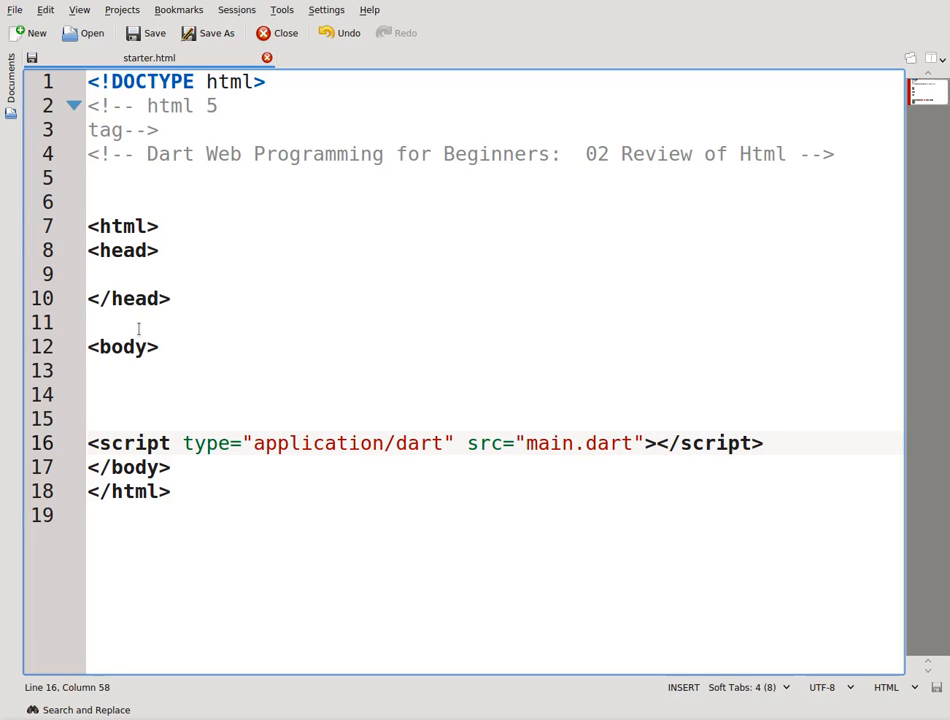
mouse_move(176, 333)
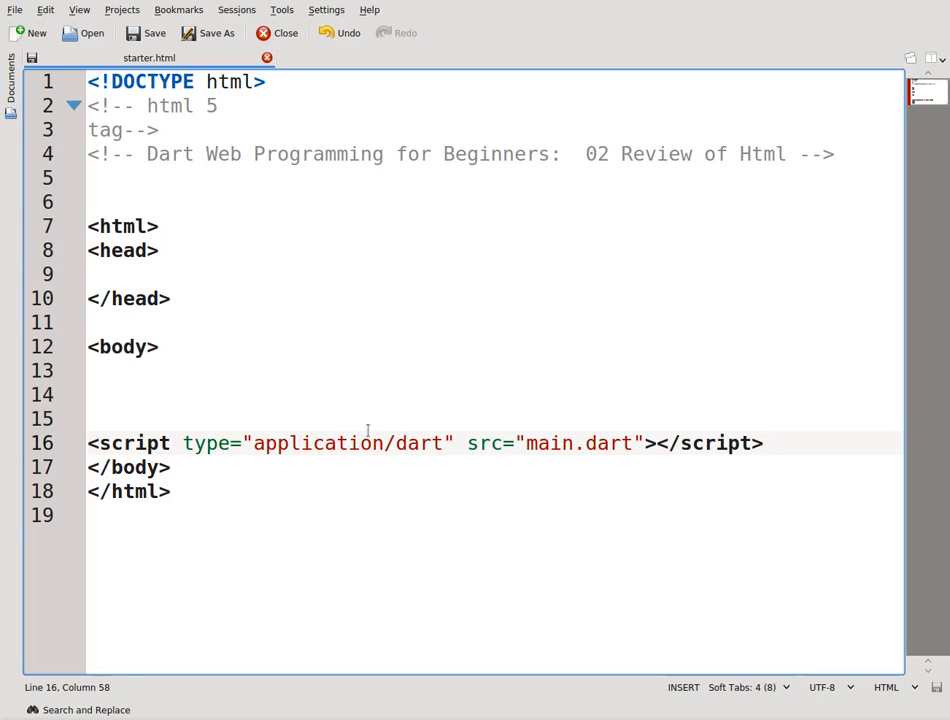
mouse_move(435, 242)
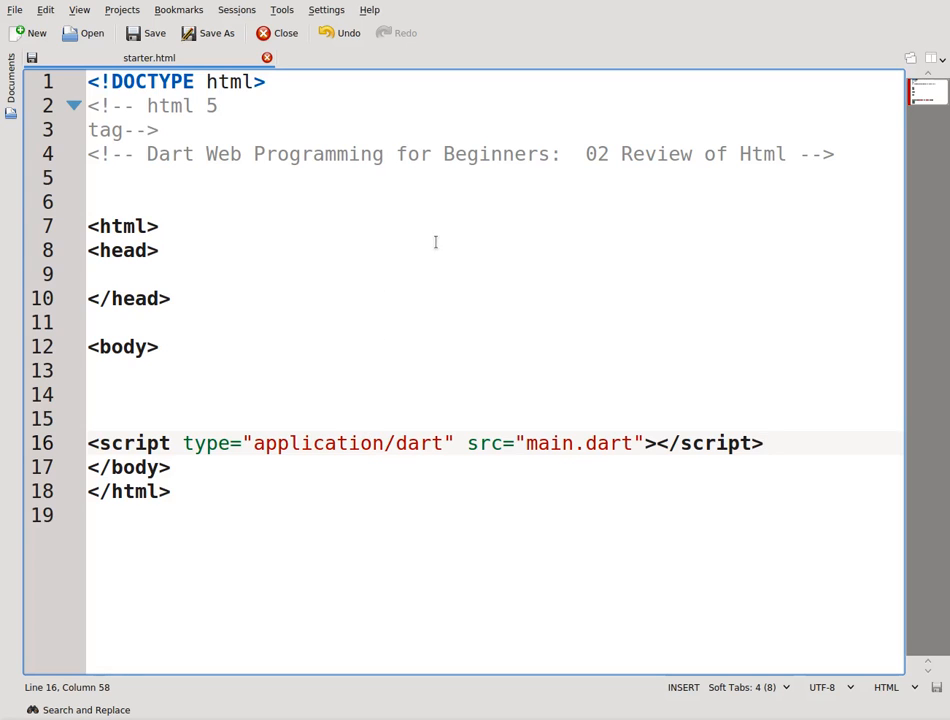
mouse_move(640, 277)
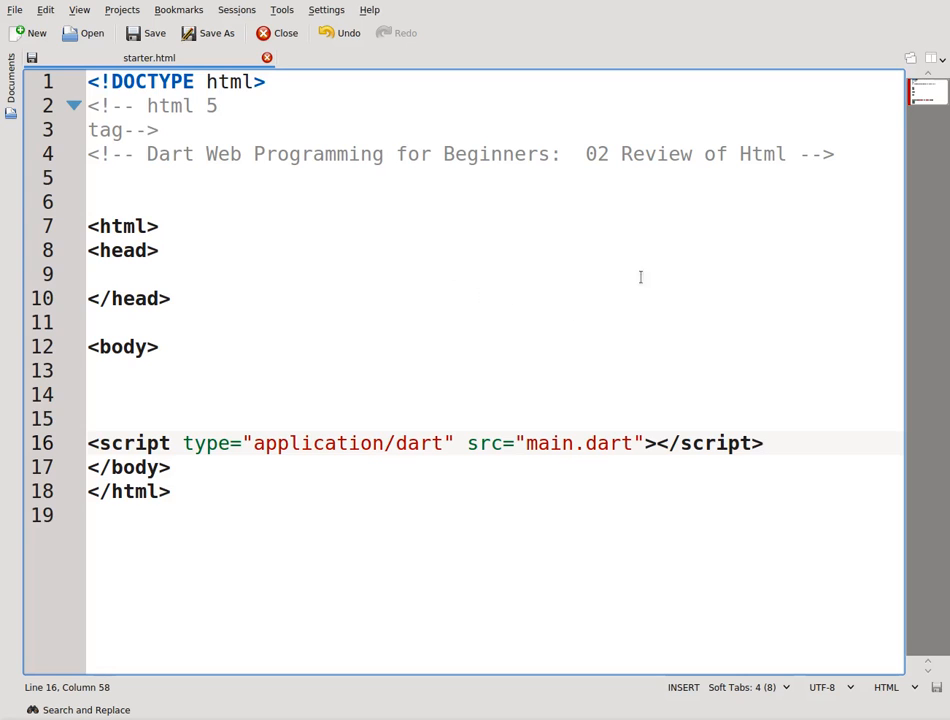
mouse_move(313, 314)
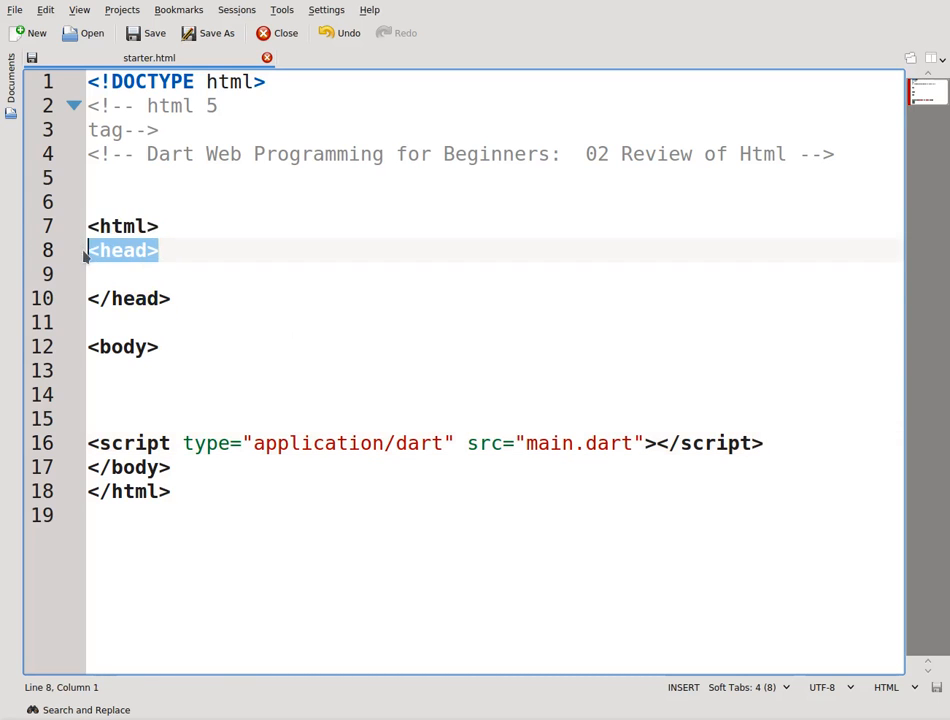
mouse_move(106, 261)
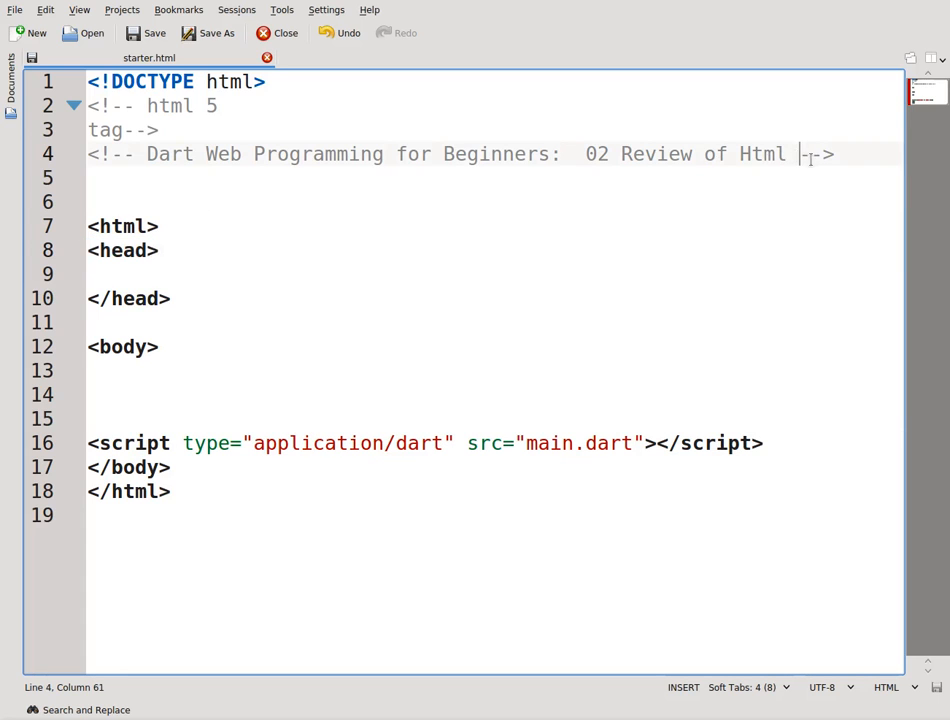
type("www")
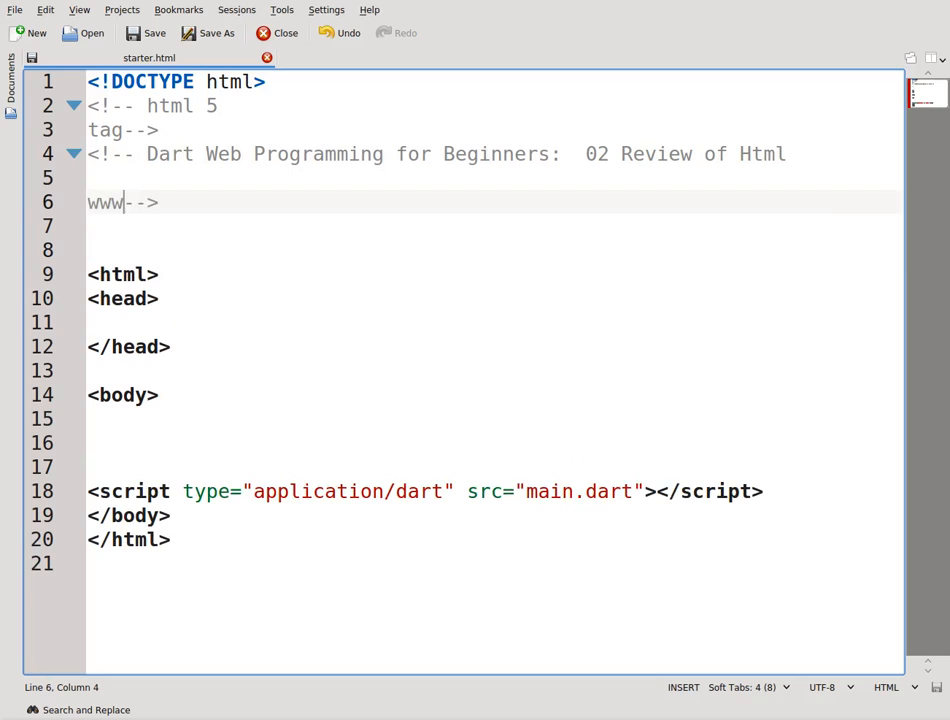
type(".w3")
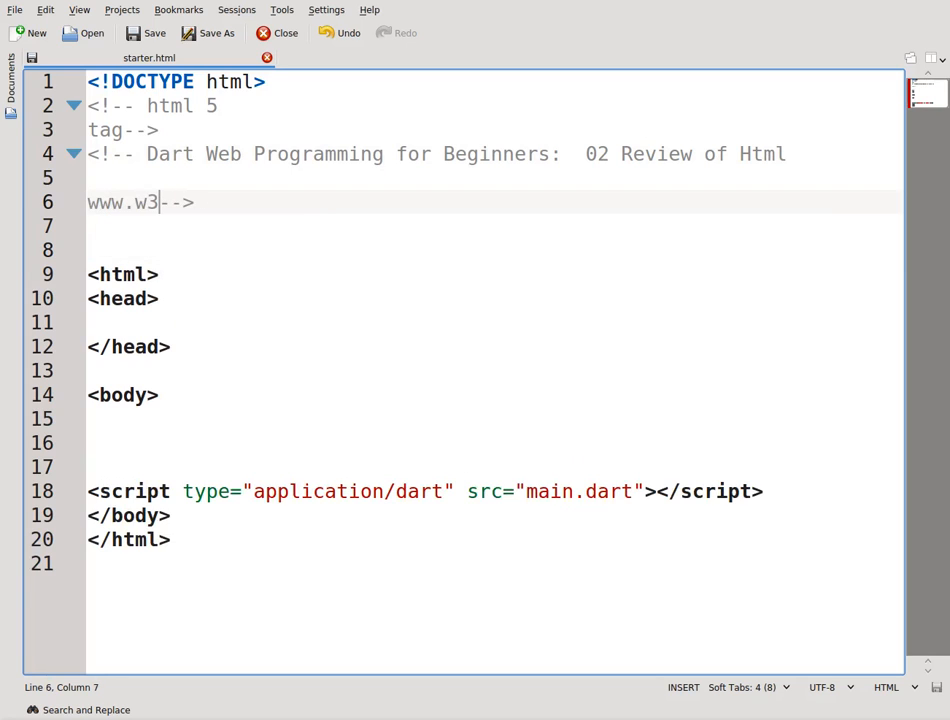
type("schools.com")
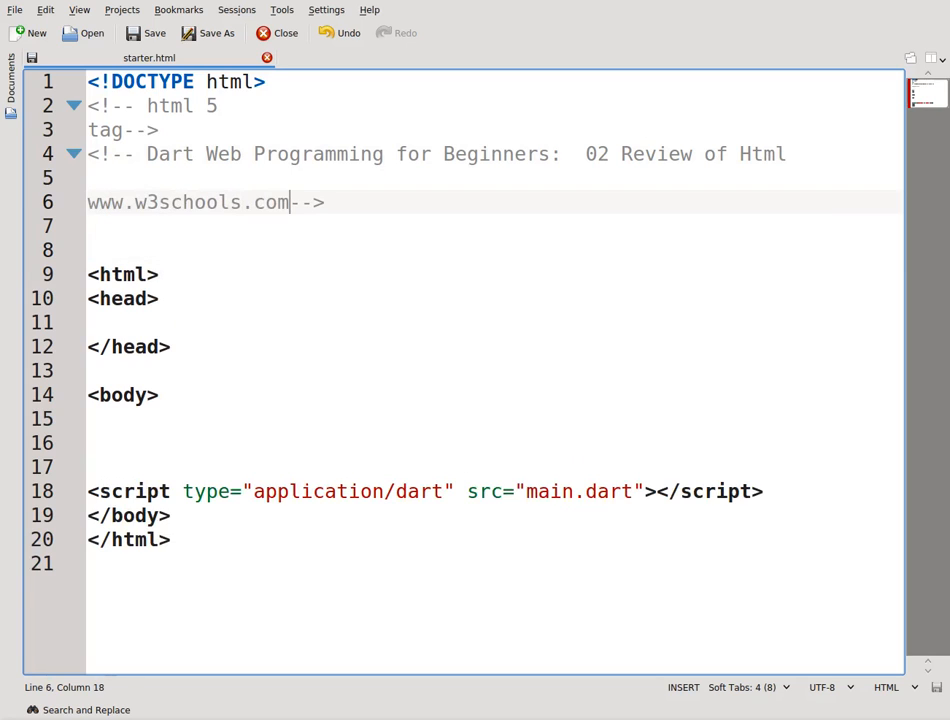
mouse_move(812, 195)
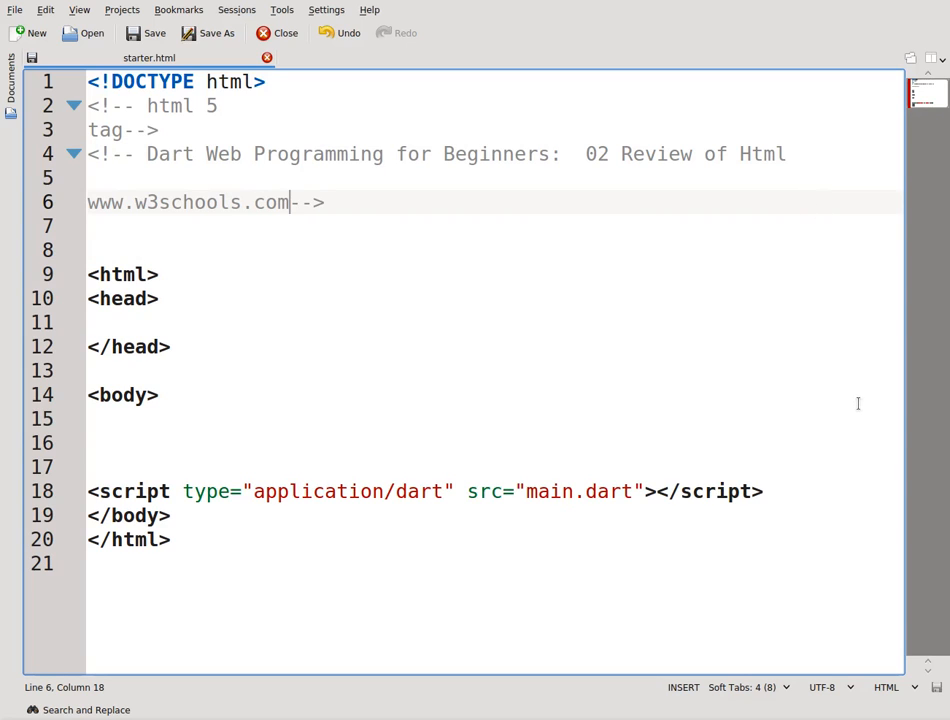
mouse_move(842, 416)
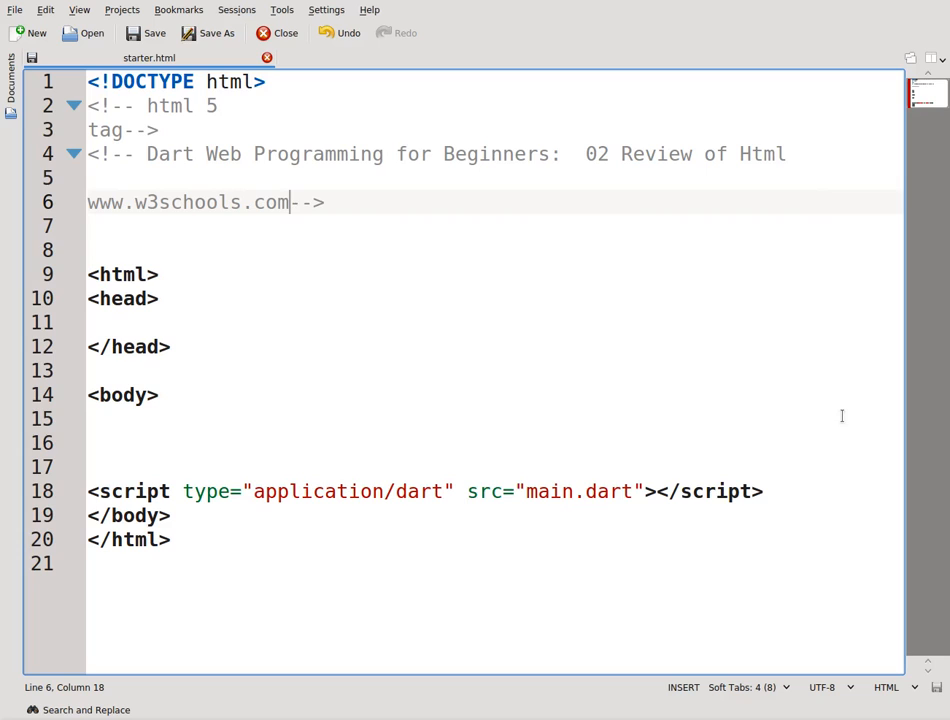
mouse_move(133, 249)
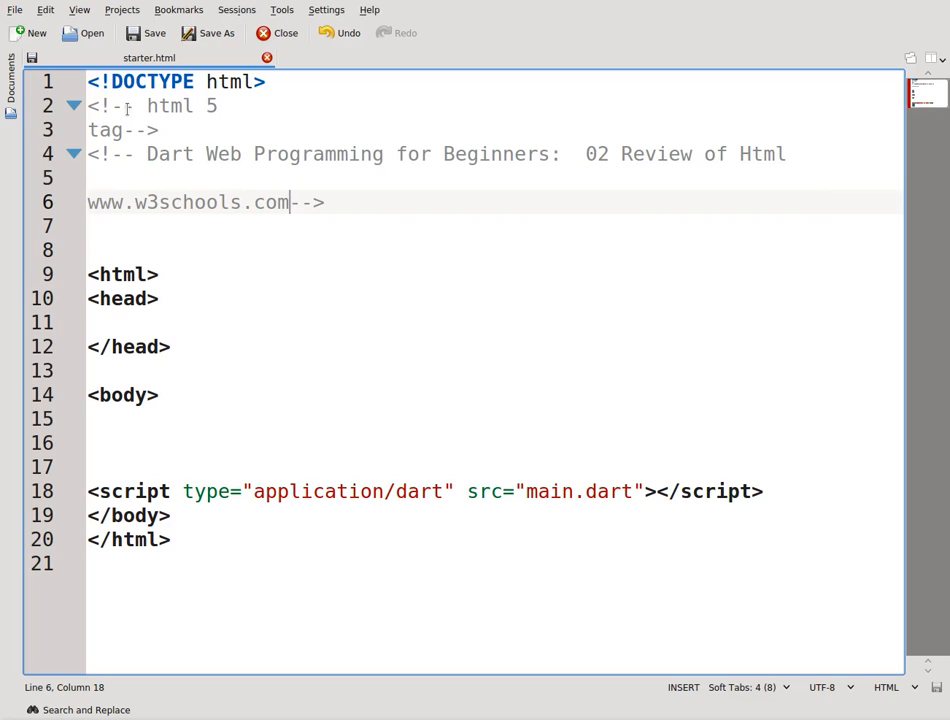
mouse_move(830, 154)
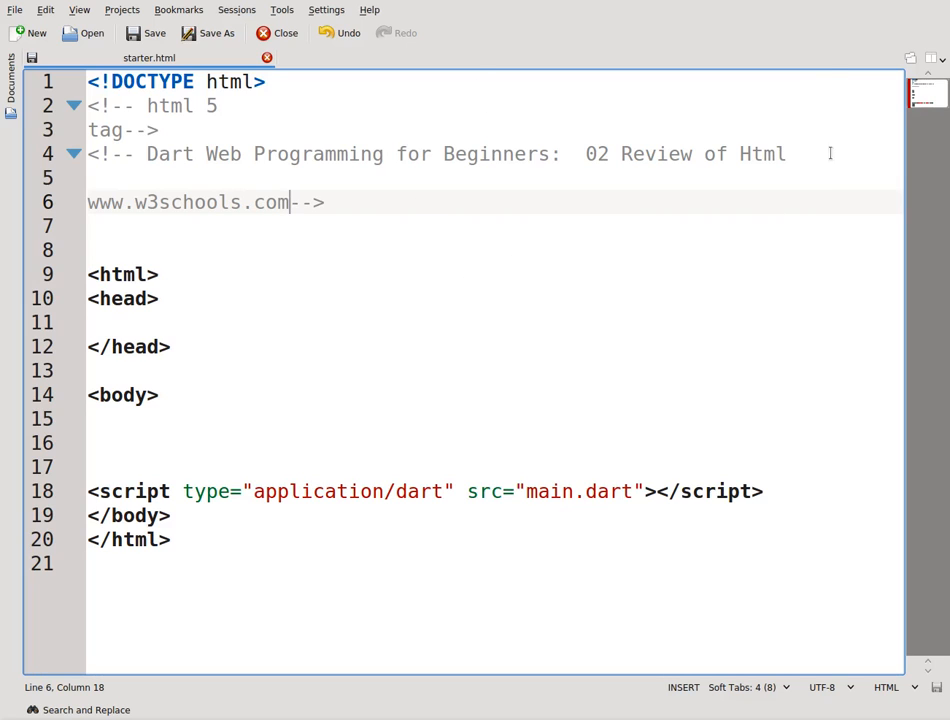
mouse_move(278, 296)
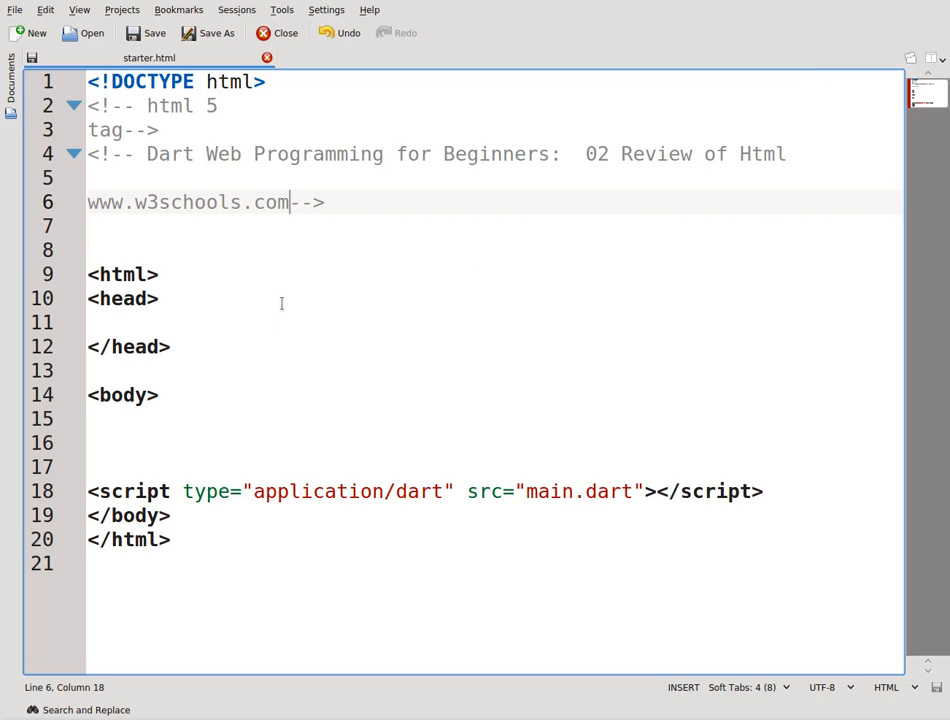
mouse_move(290, 303)
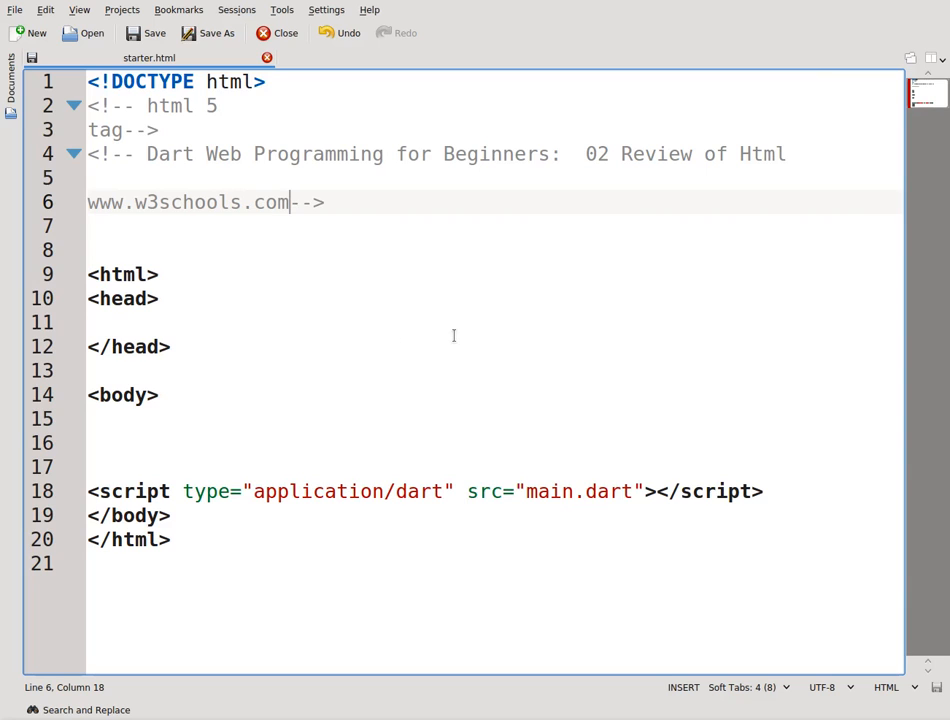
mouse_move(451, 332)
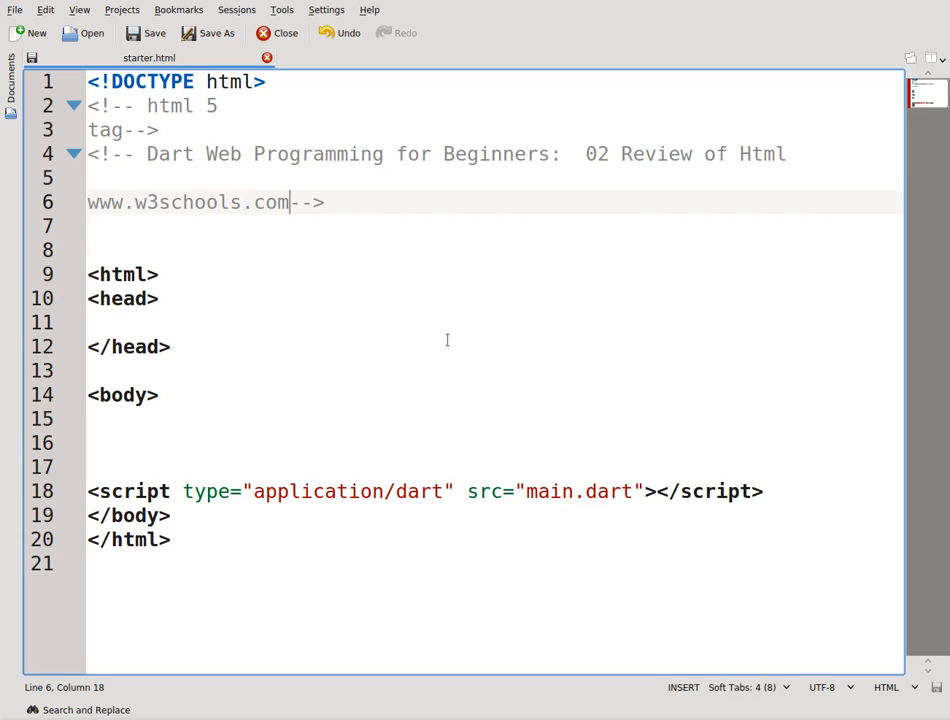
mouse_move(543, 436)
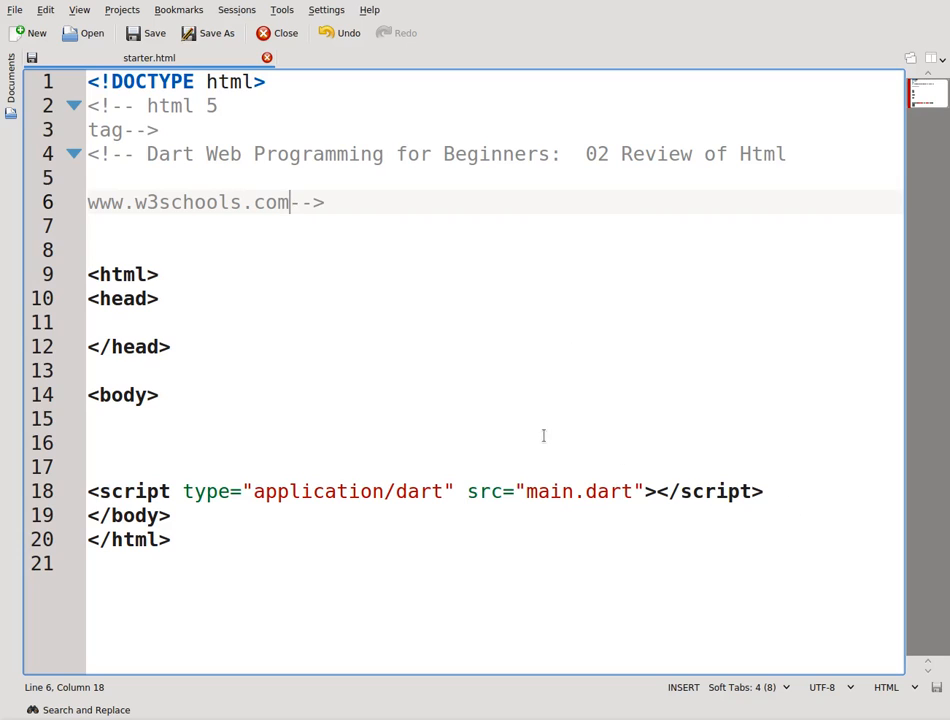
mouse_move(532, 445)
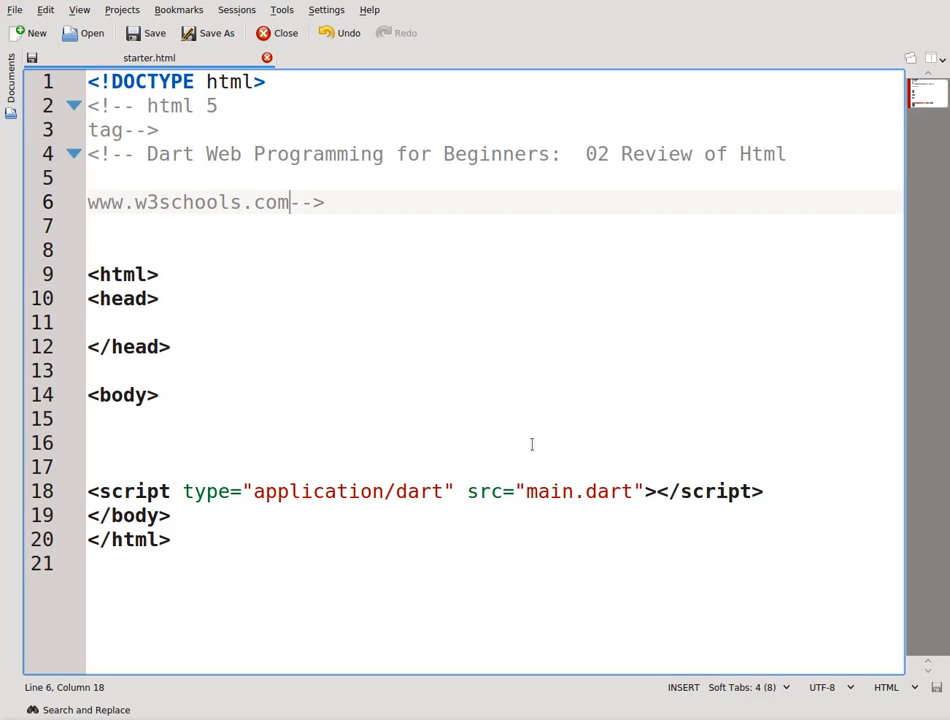
mouse_move(298, 443)
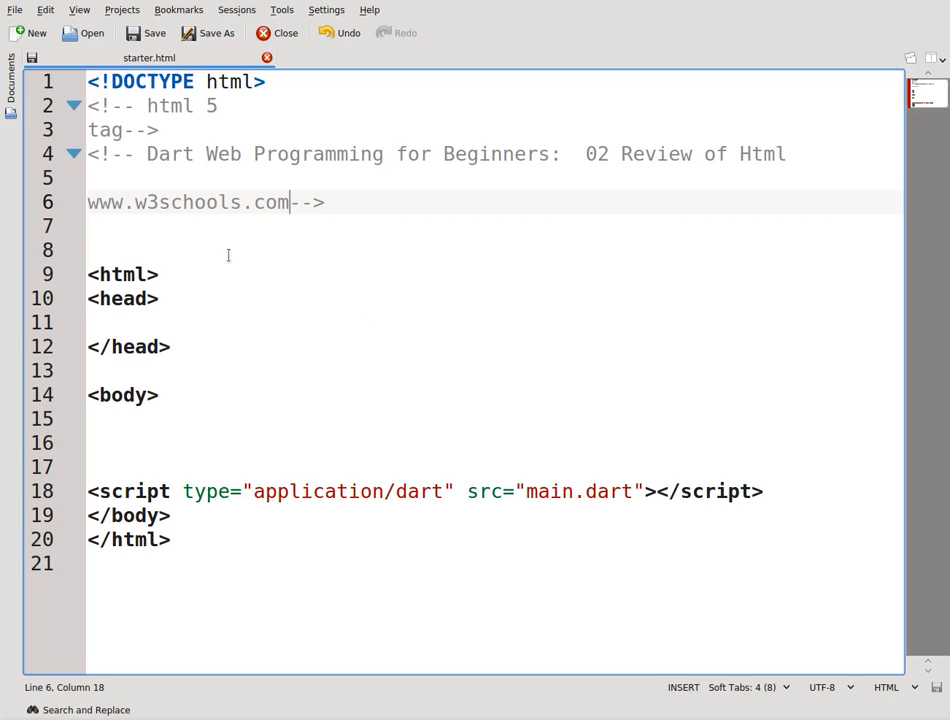
mouse_move(287, 261)
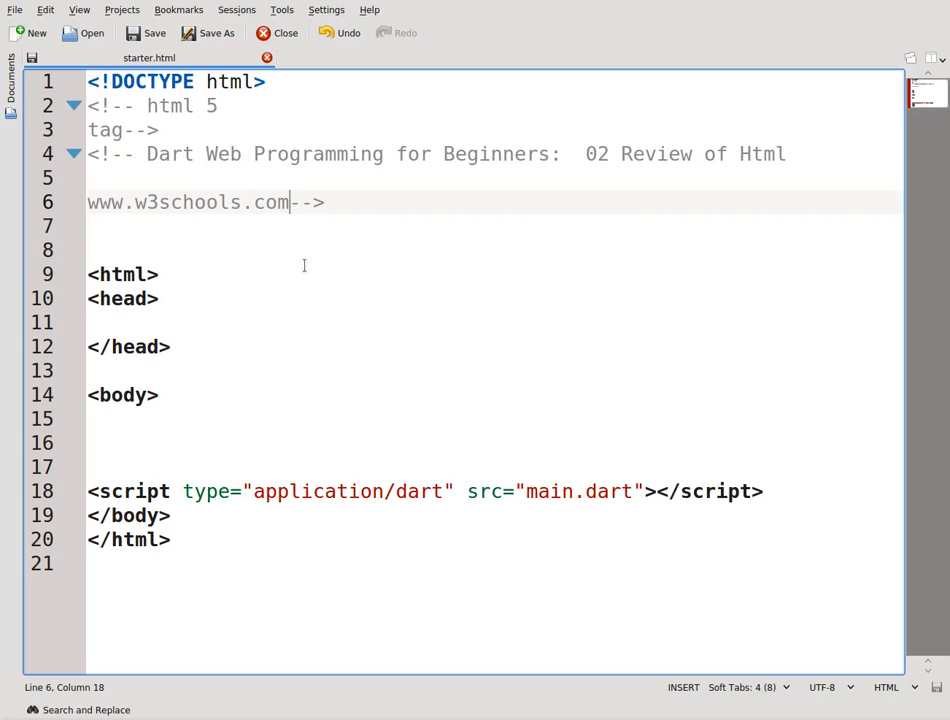
mouse_move(453, 264)
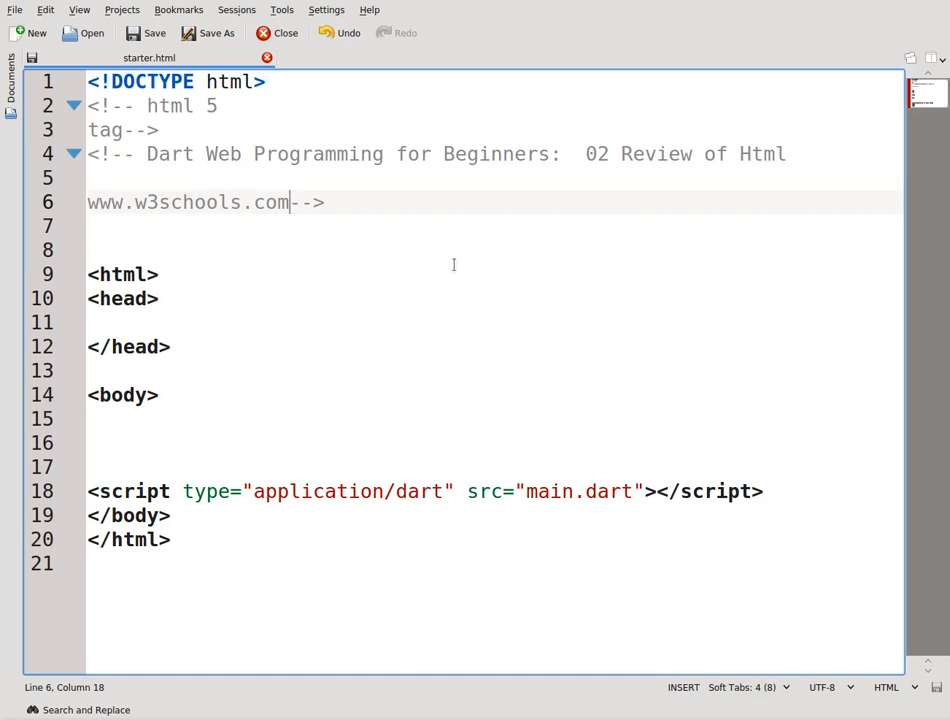